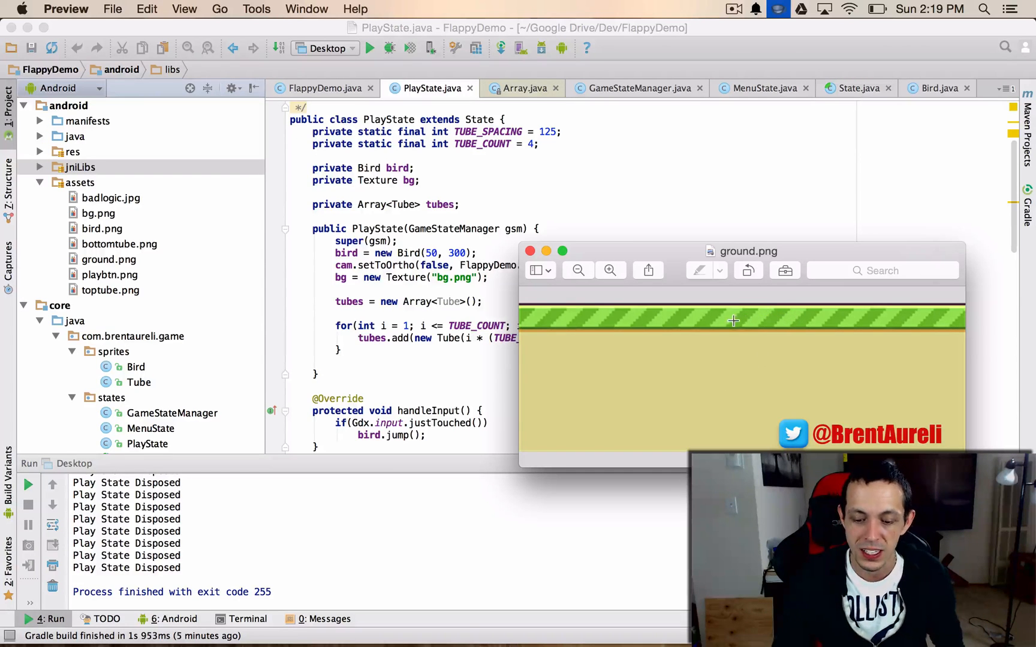
mouse_move(765, 329)
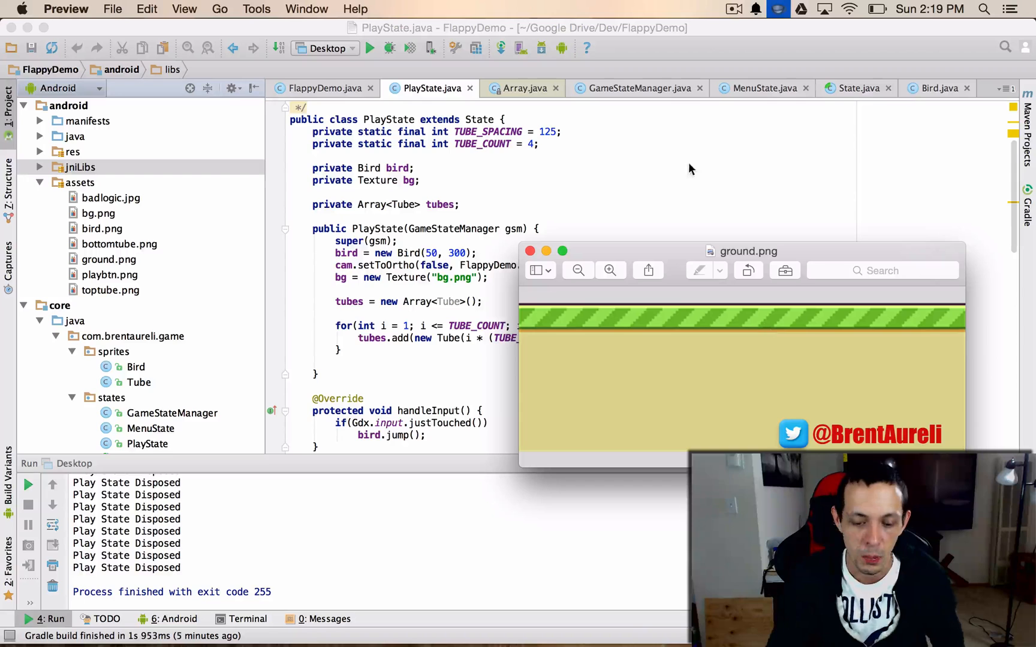
Drag the ground.png Preview window aside to get back to the PlayState code
left_click_drag(748, 251, 317, 253)
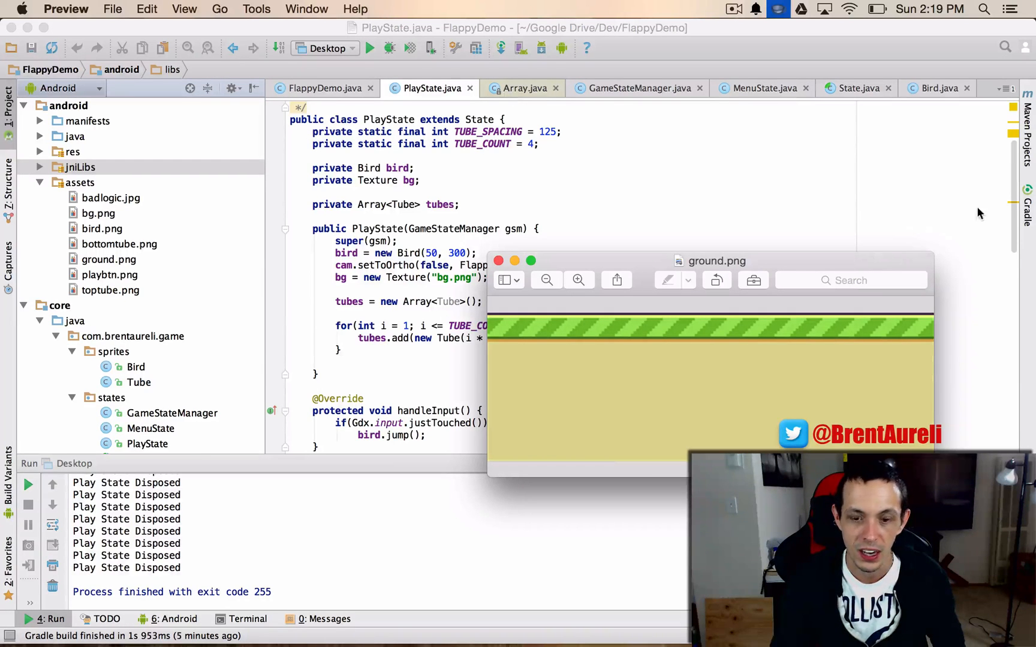
mouse_move(841, 346)
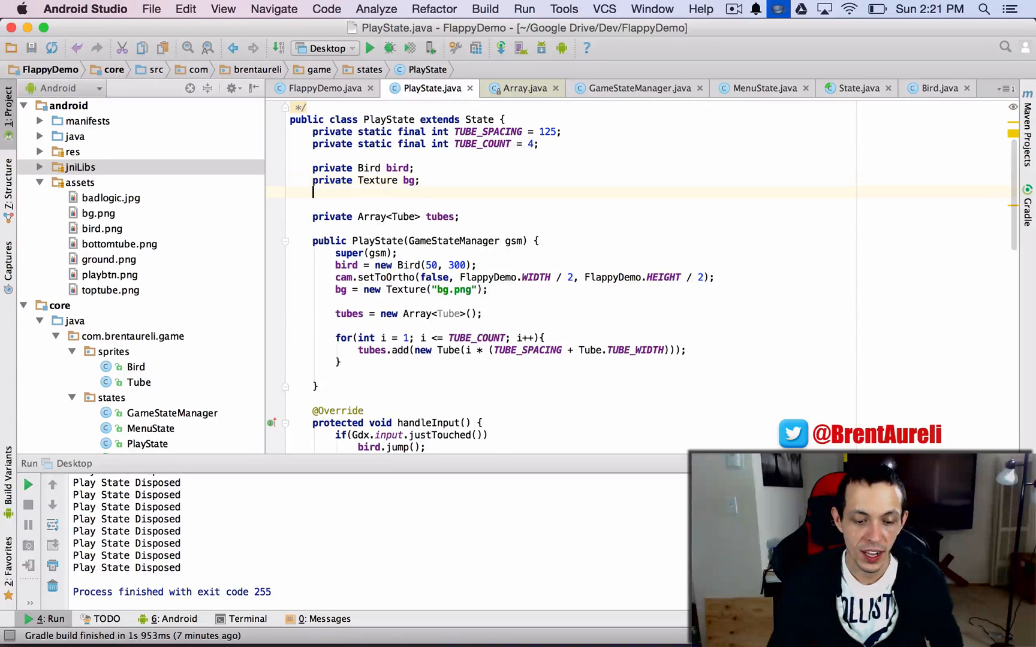
Declare a private Texture field named ground in PlayState
type("pri")
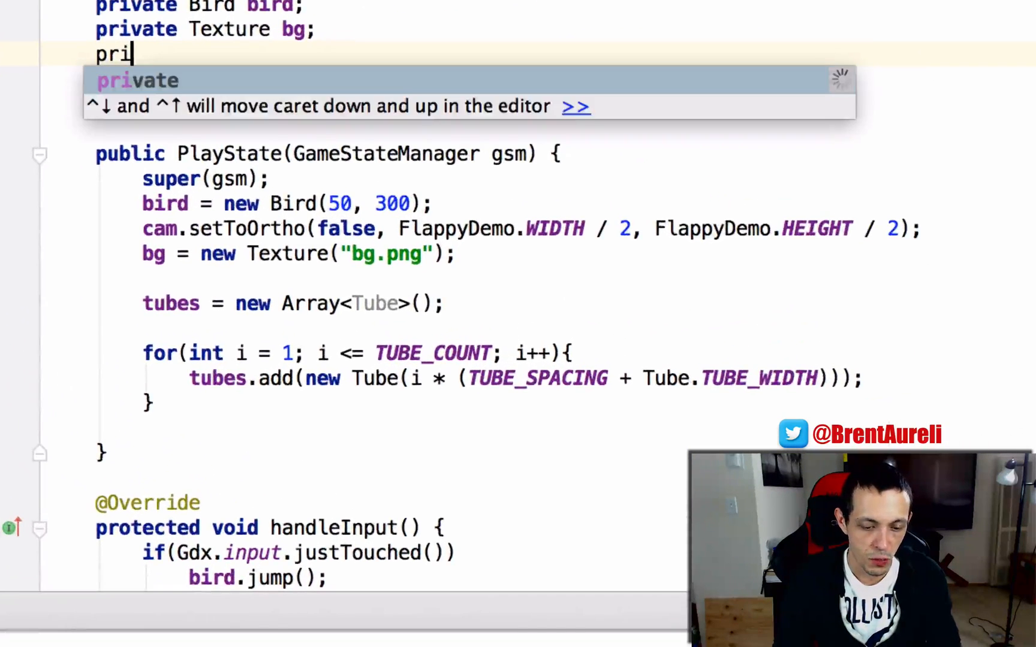
type("vate Textur")
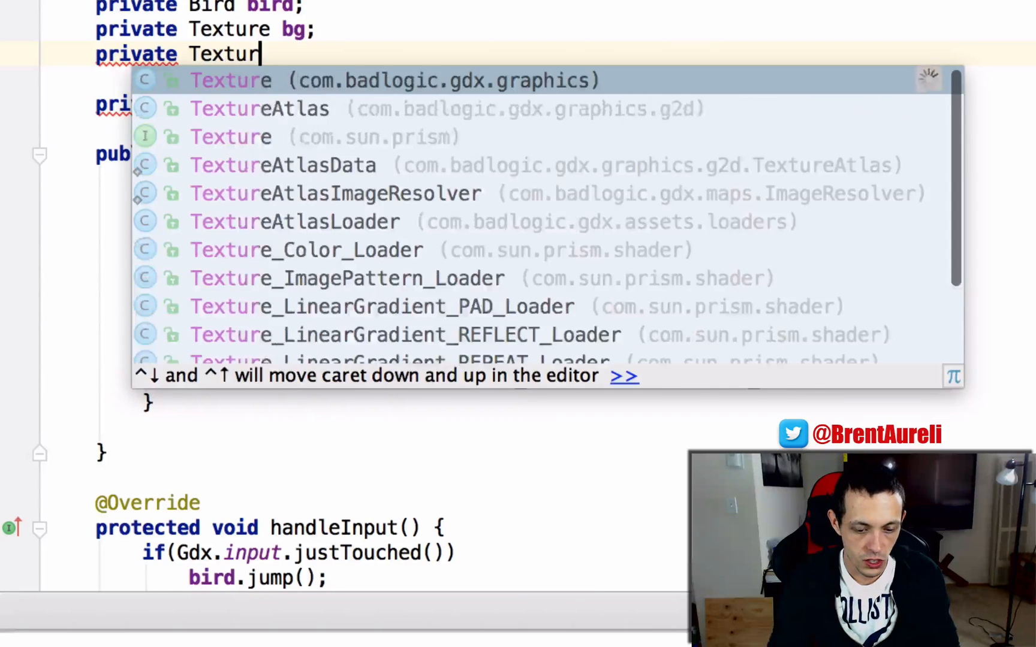
type("ground;")
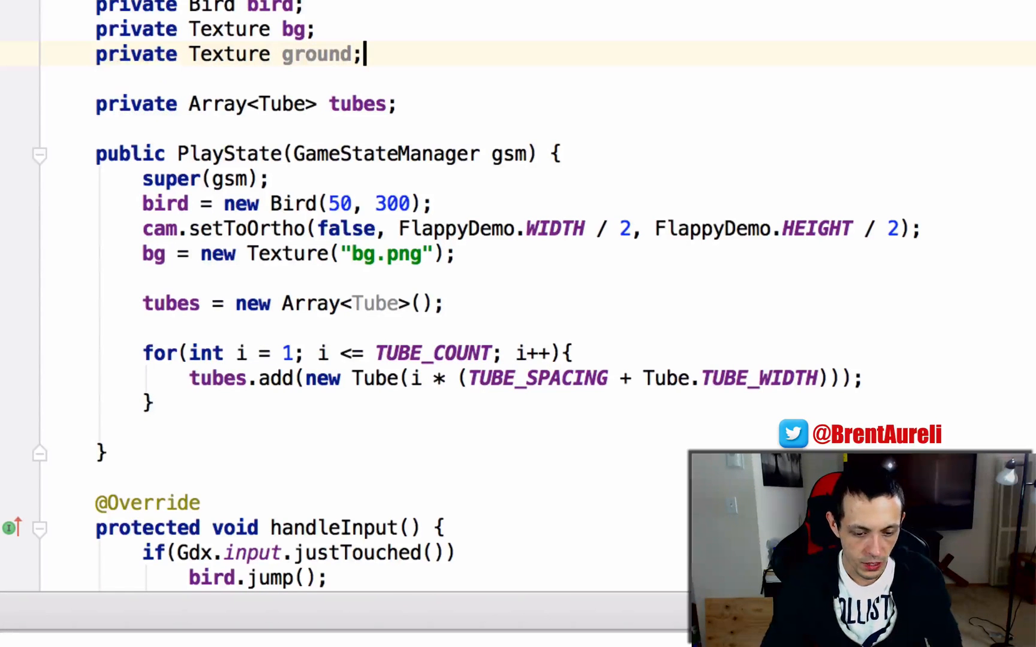
Load "ground.png" into ground in the constructor
key("enter")
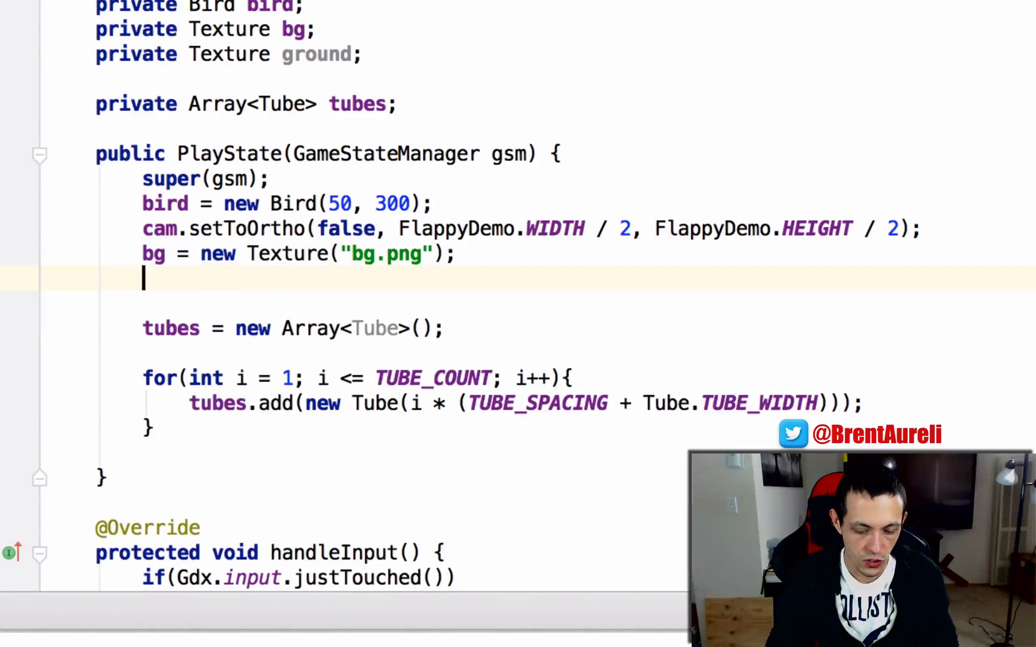
type("ground = ne")
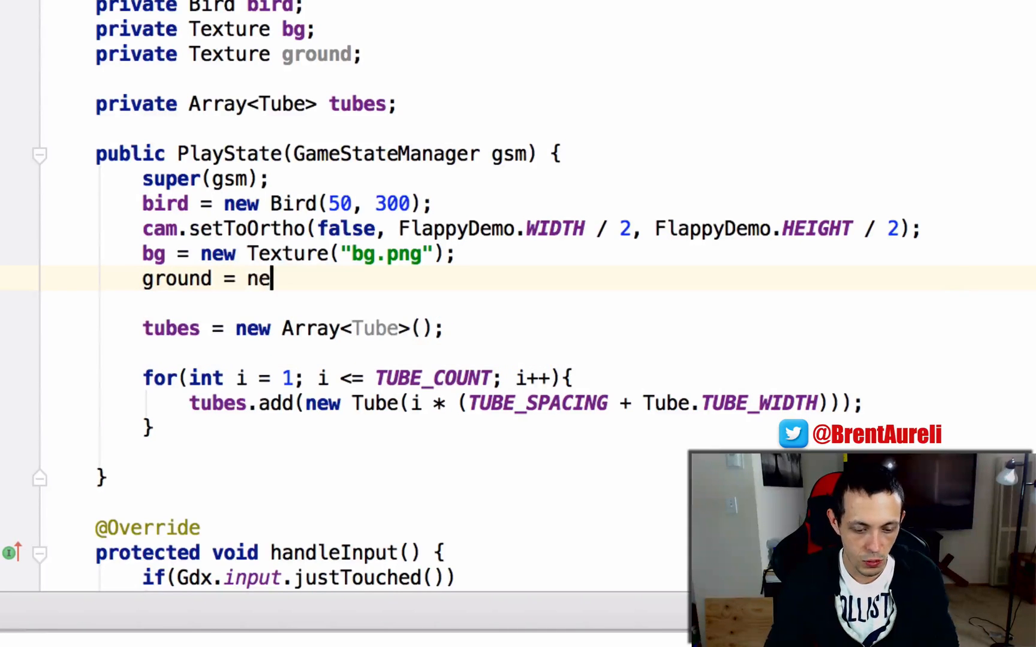
type("w Texture(")
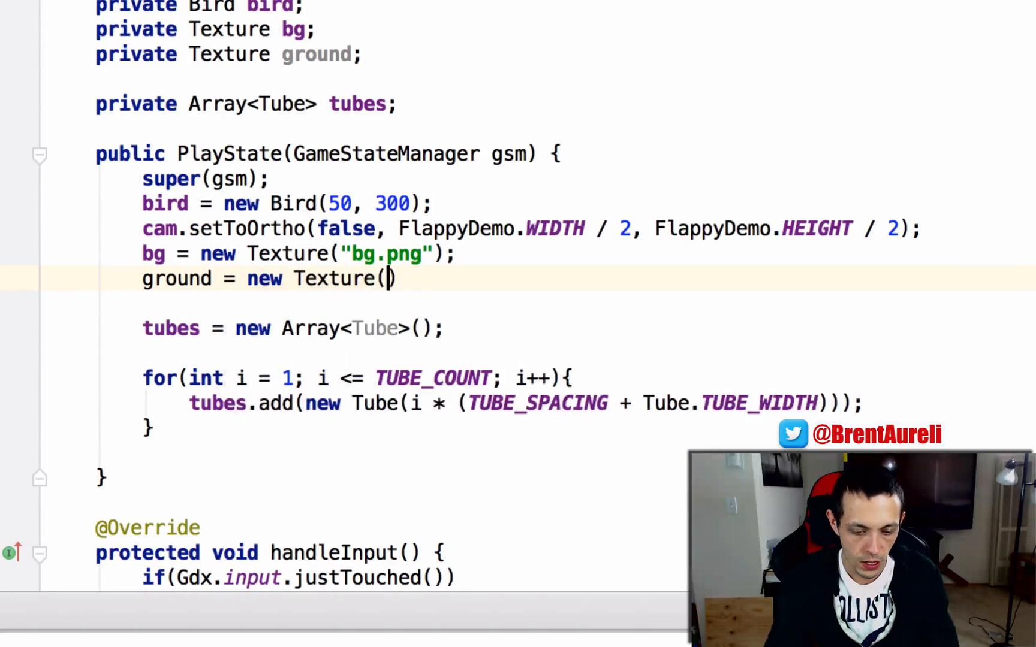
type("\"ground.p")
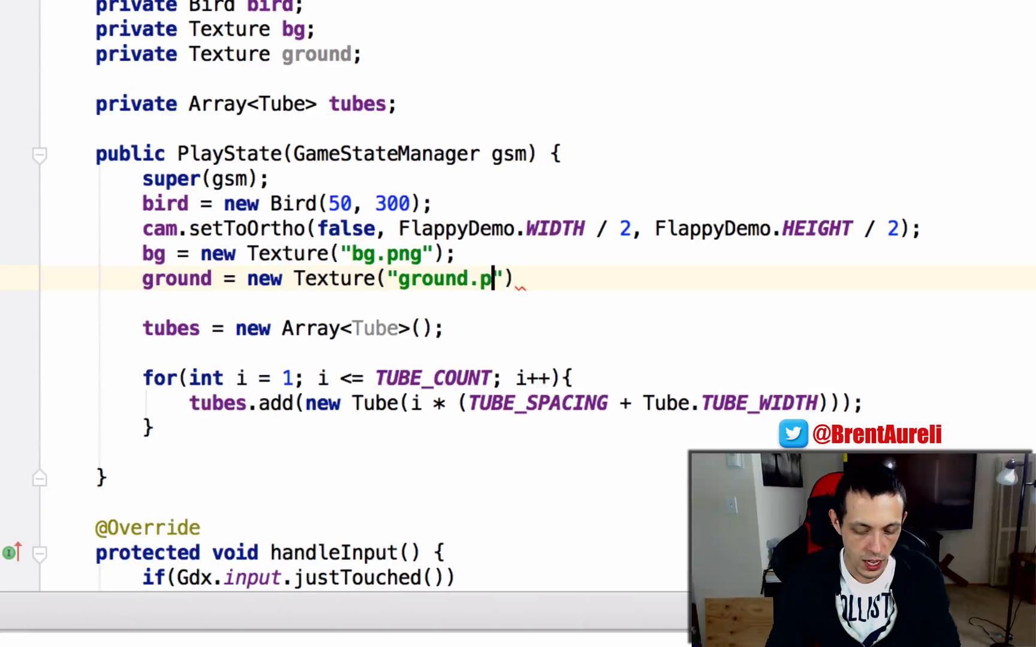
type("ng")
type("private V")
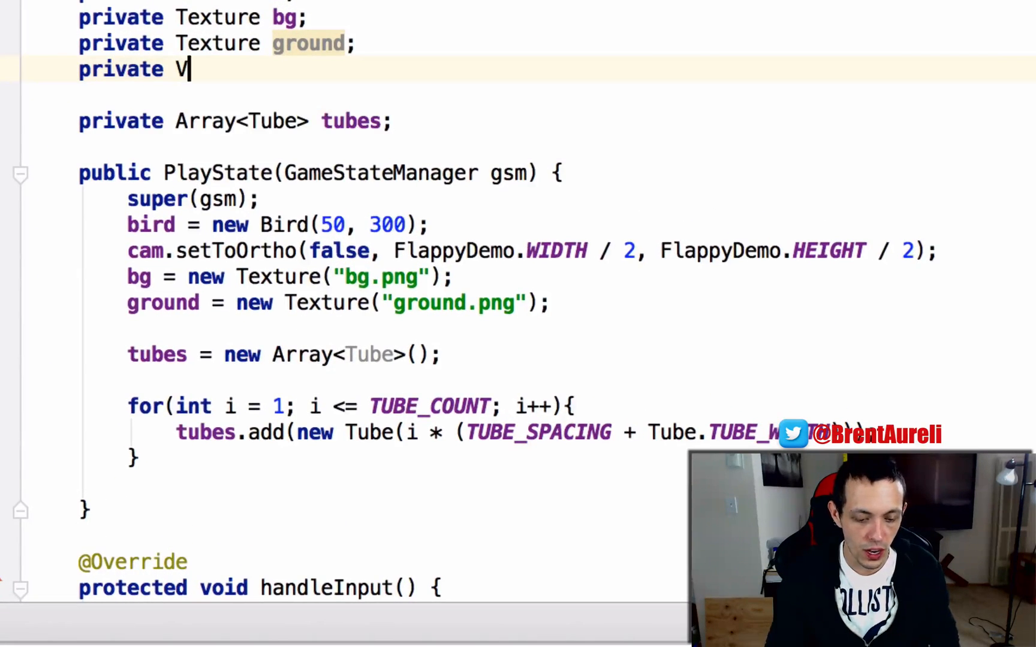
Declare private Vector2 fields groundPos1 and groundPos2, then begin the groundPos1 assignment
type("ector2")
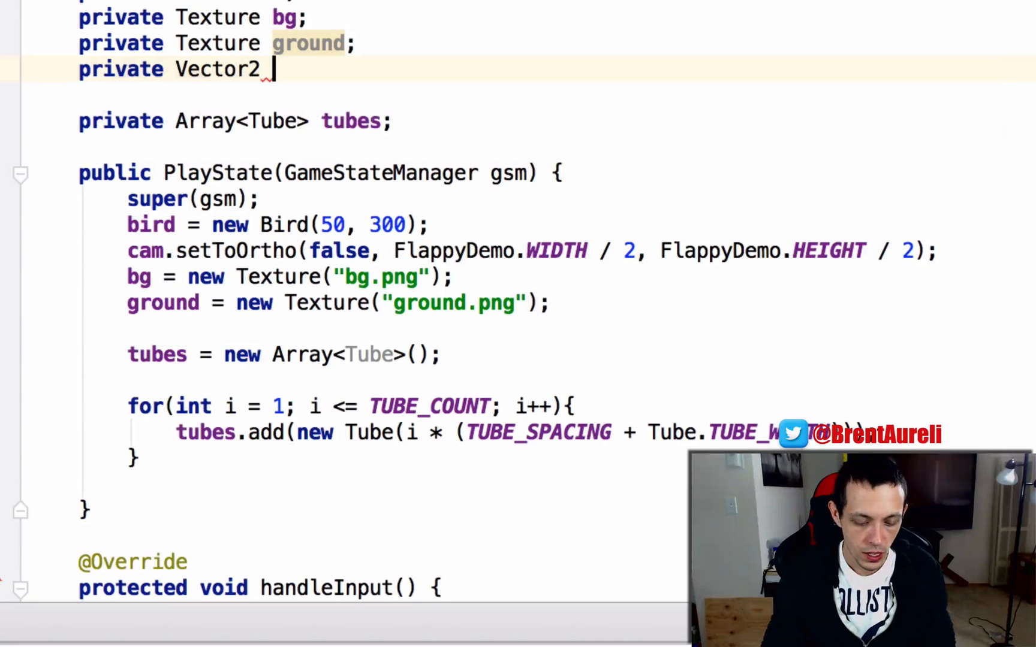
type("groundPos")
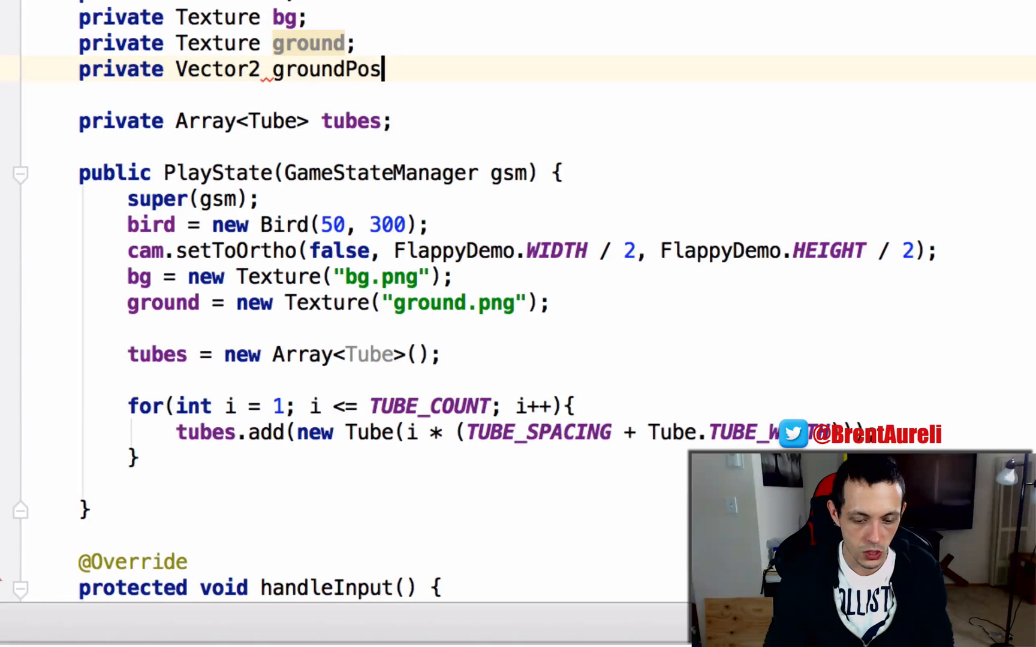
type("1, groundP")
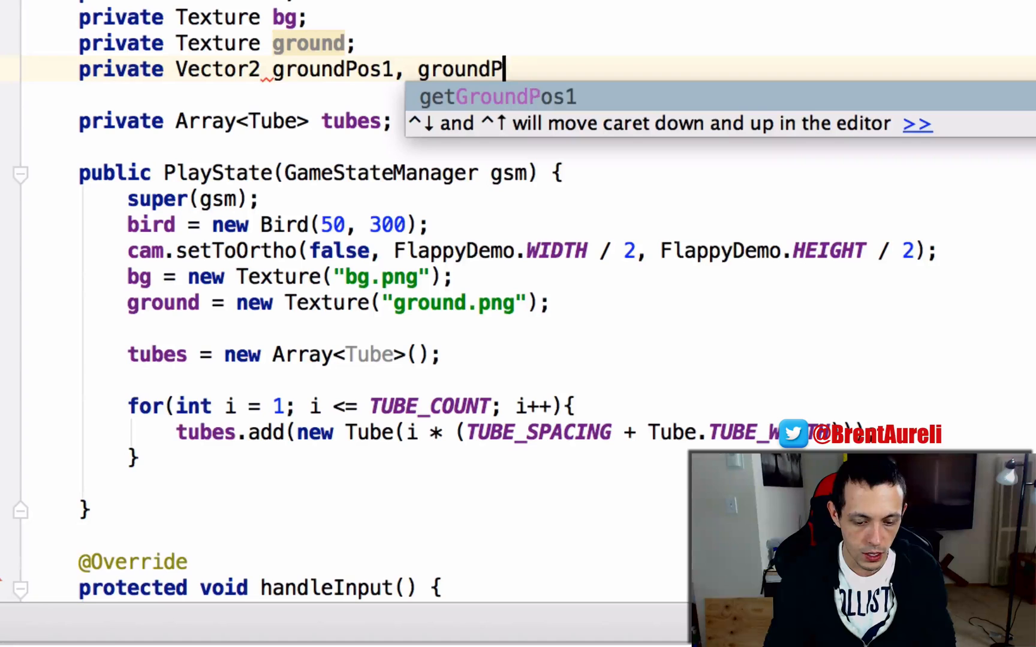
type("os2;")
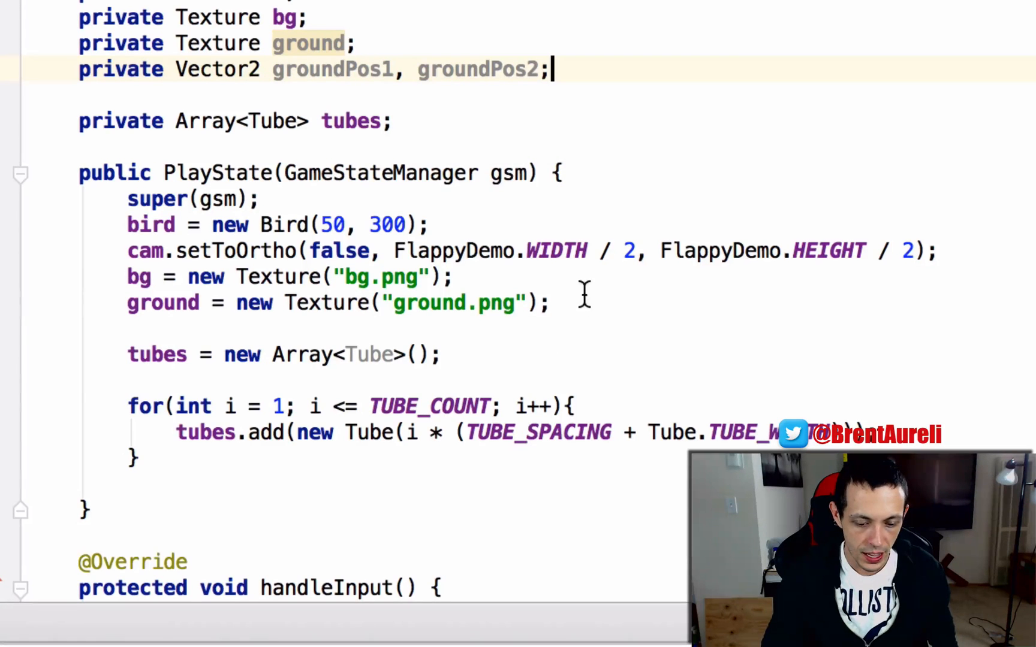
type("groundPos1 = new Vector2(")
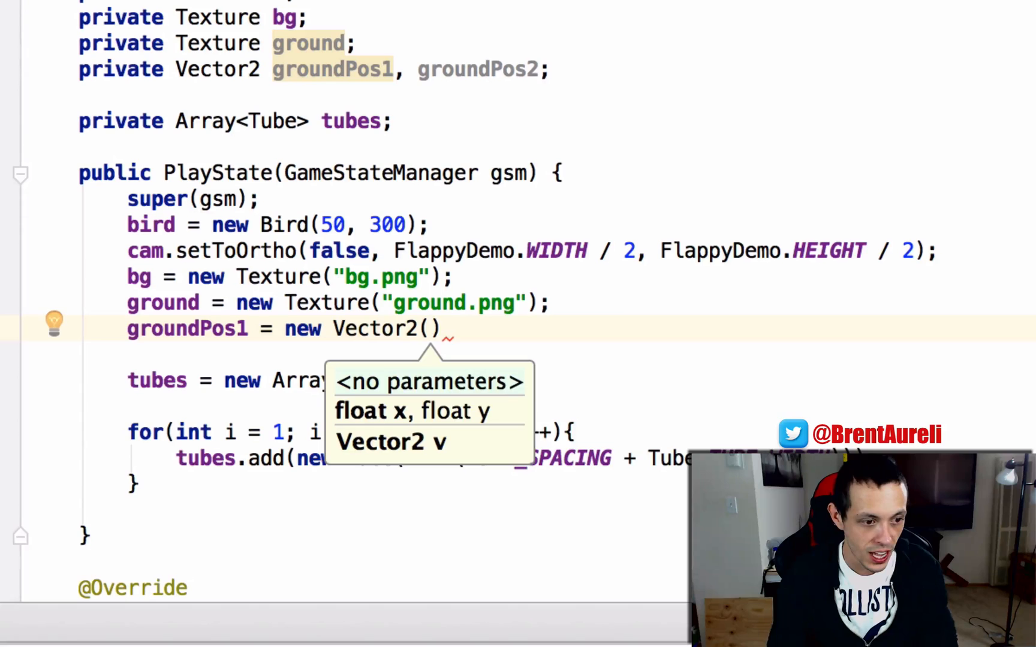
Set groundPos1 to the camera's left edge (cam.position.x - cam.viewportWidth / 2) at height 0
type("cam")
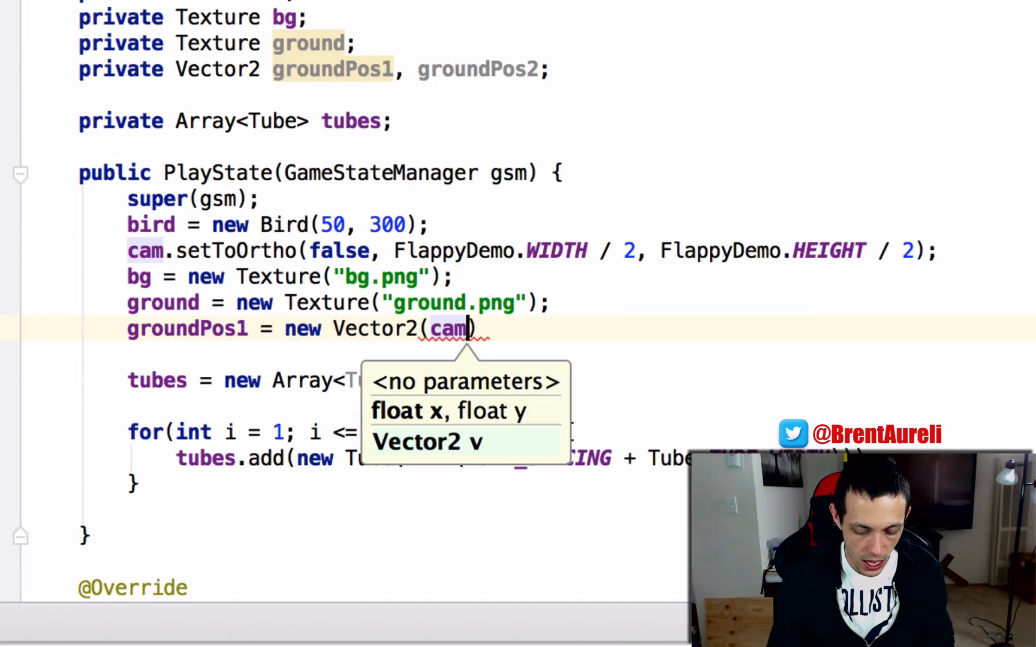
type(".position.")
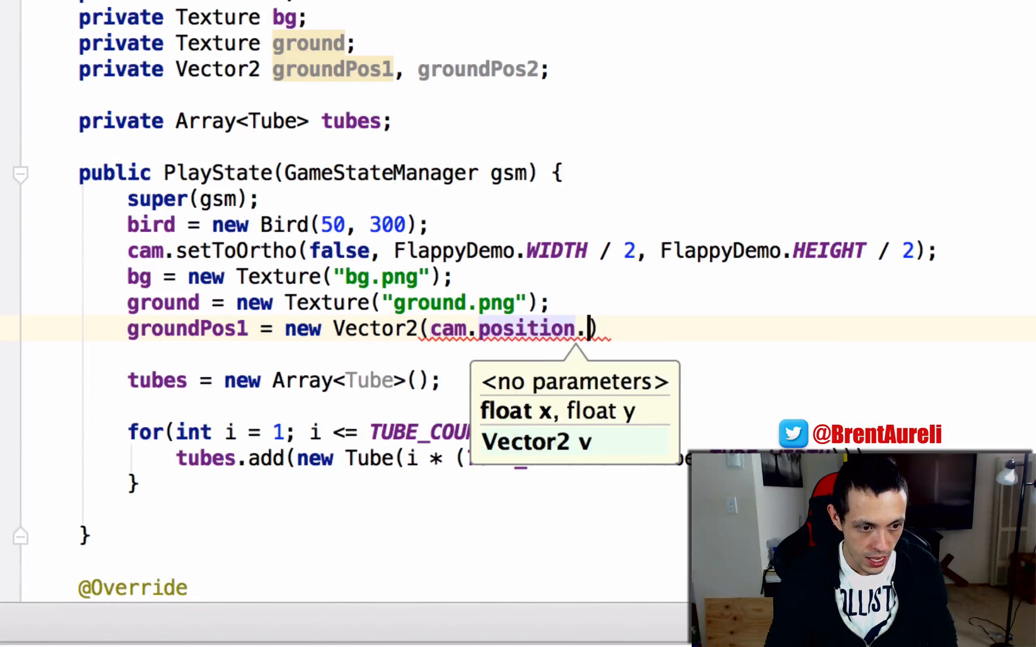
type(".x - c")
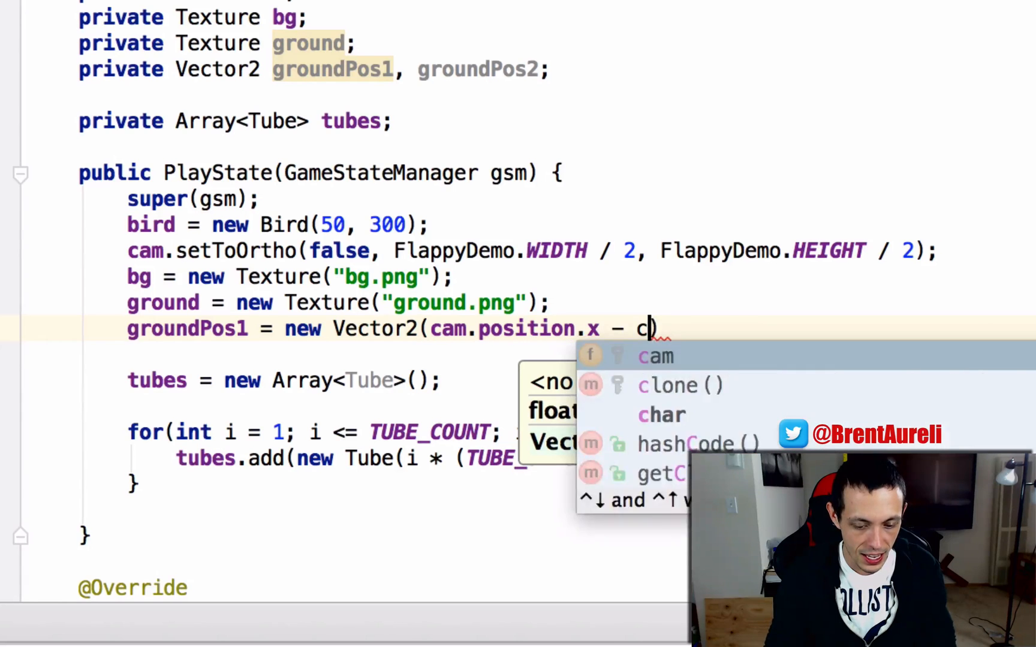
type("am.")
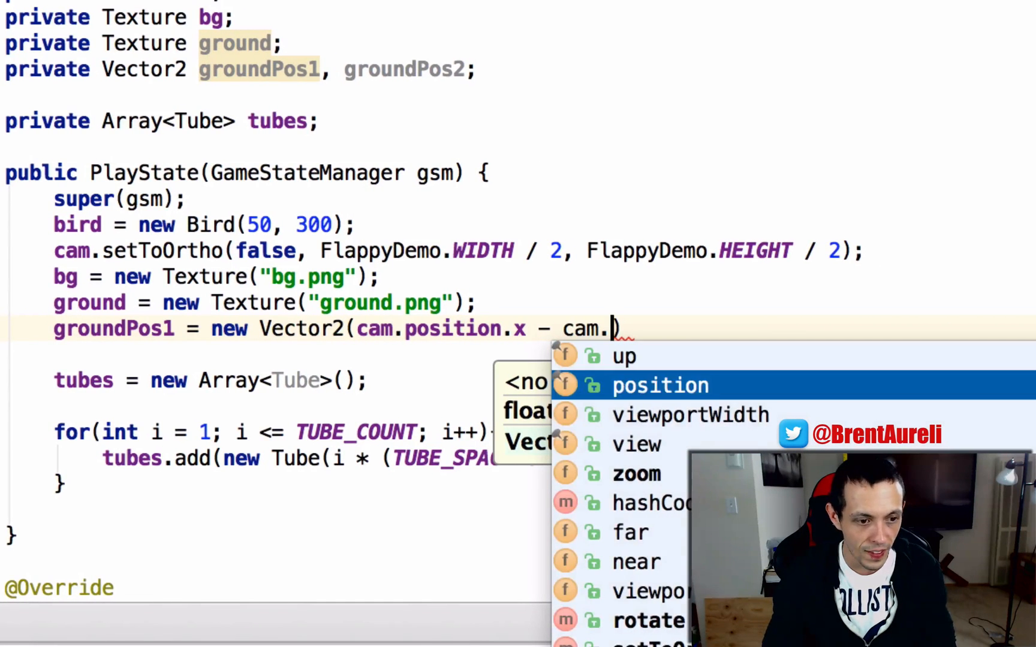
type("viewportWidth")
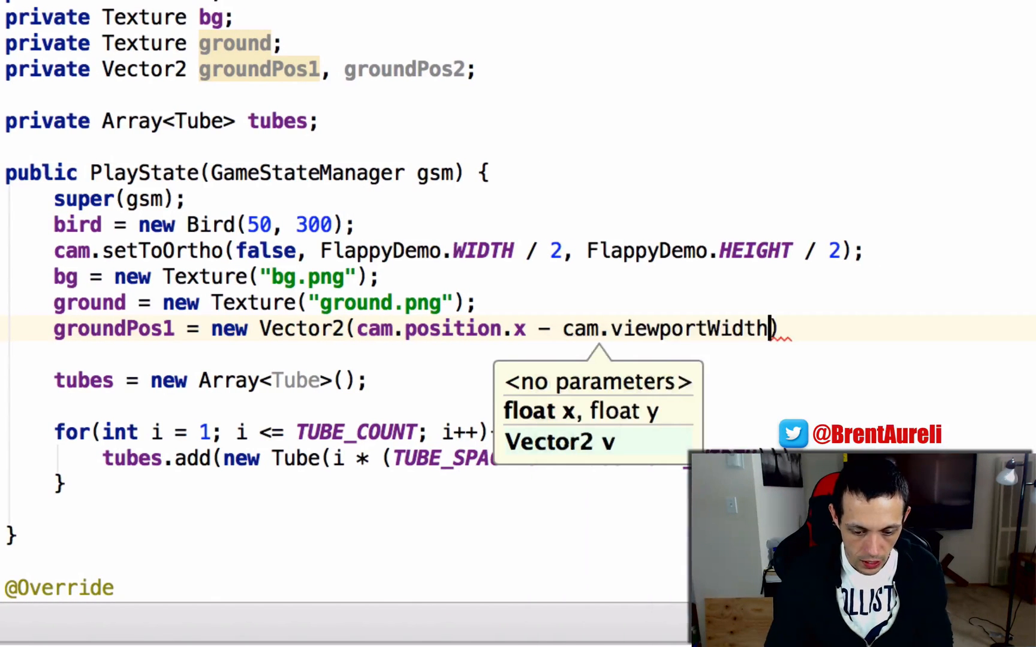
type("/ 2")
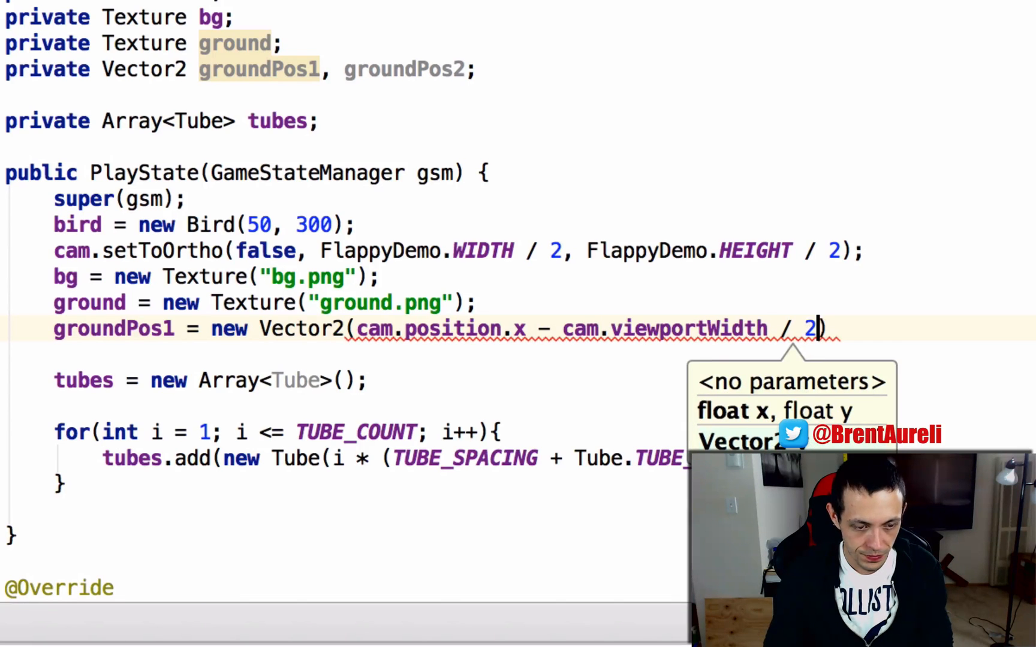
type(",")
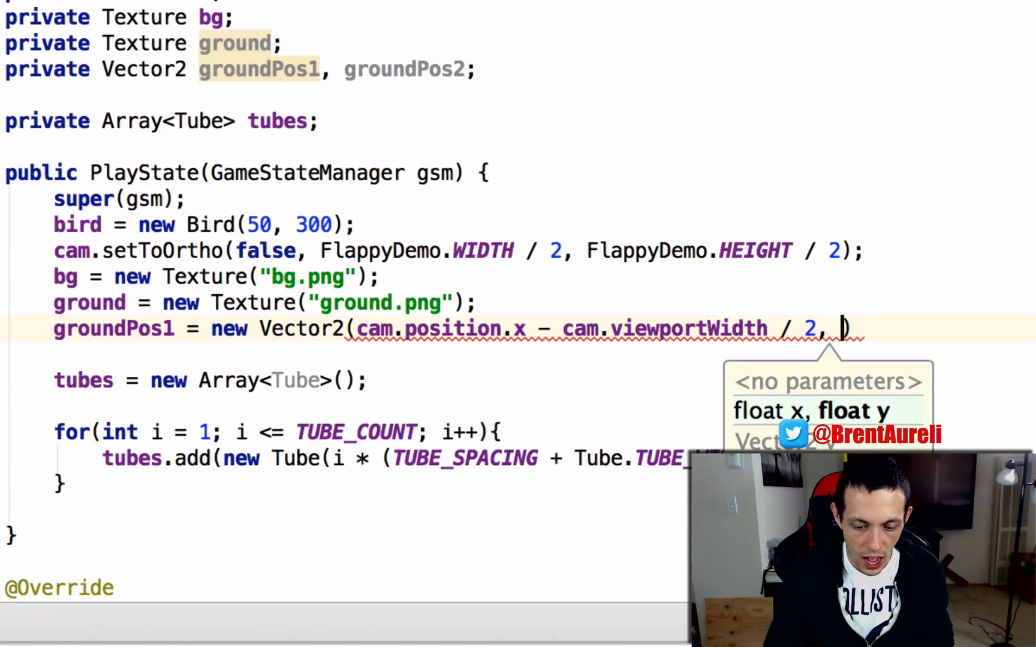
type("0)")
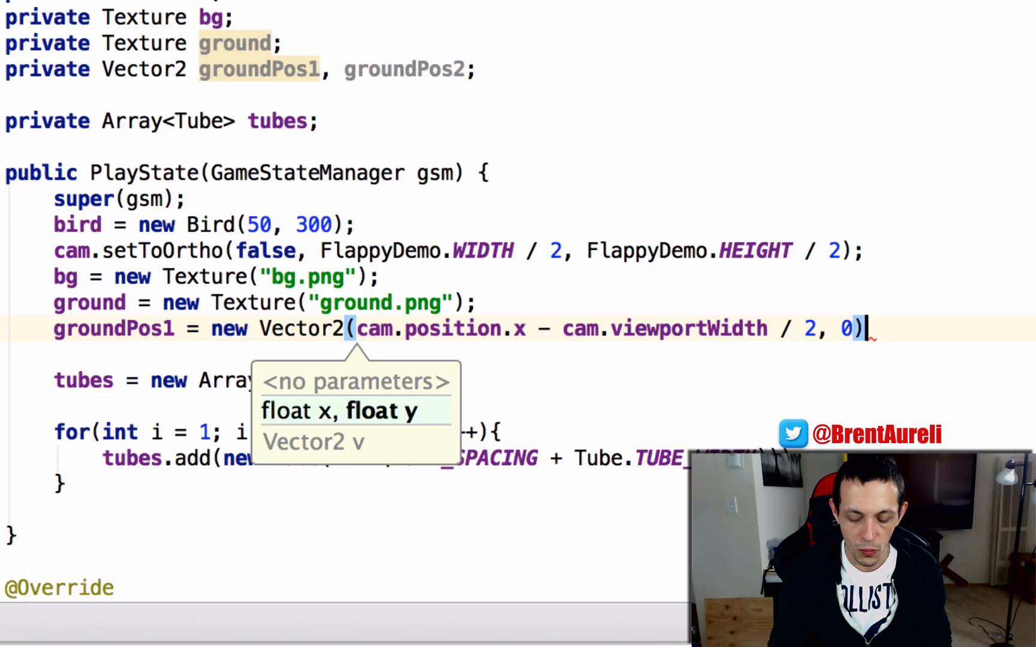
Set groundPos2 to the camera's left edge plus ground.getWidth(), at height 0
type("g")
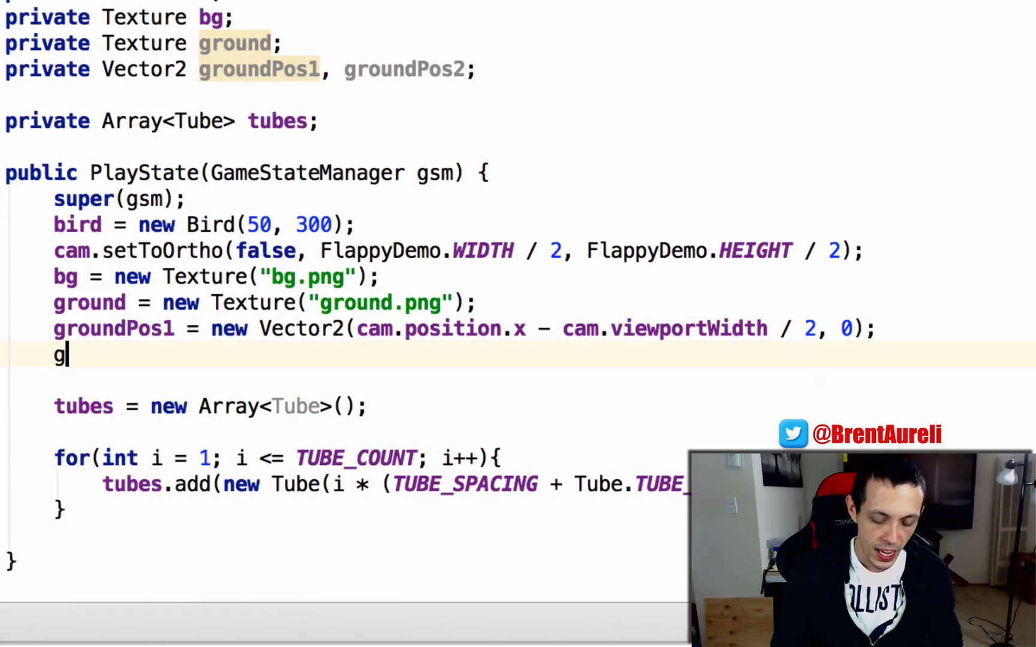
type("roundPos1")
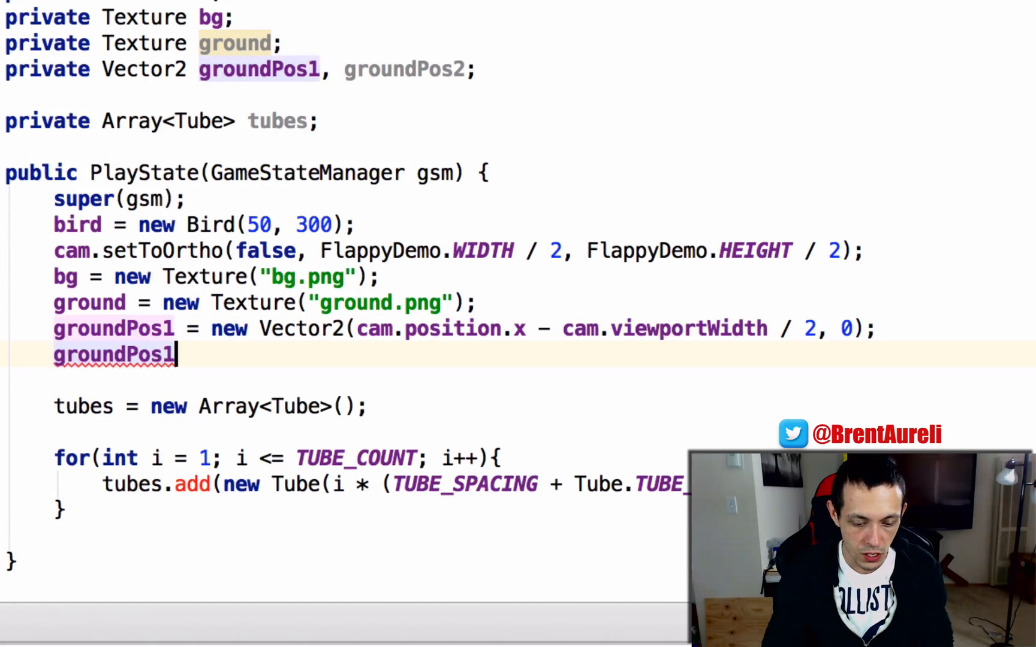
type("2 = new")
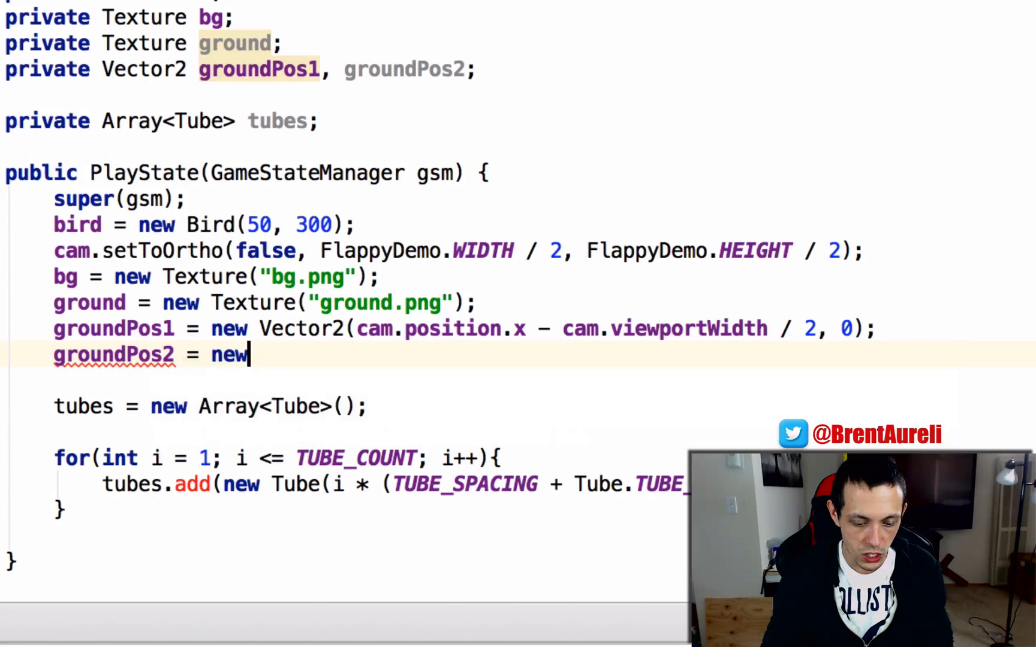
type("Vecto")
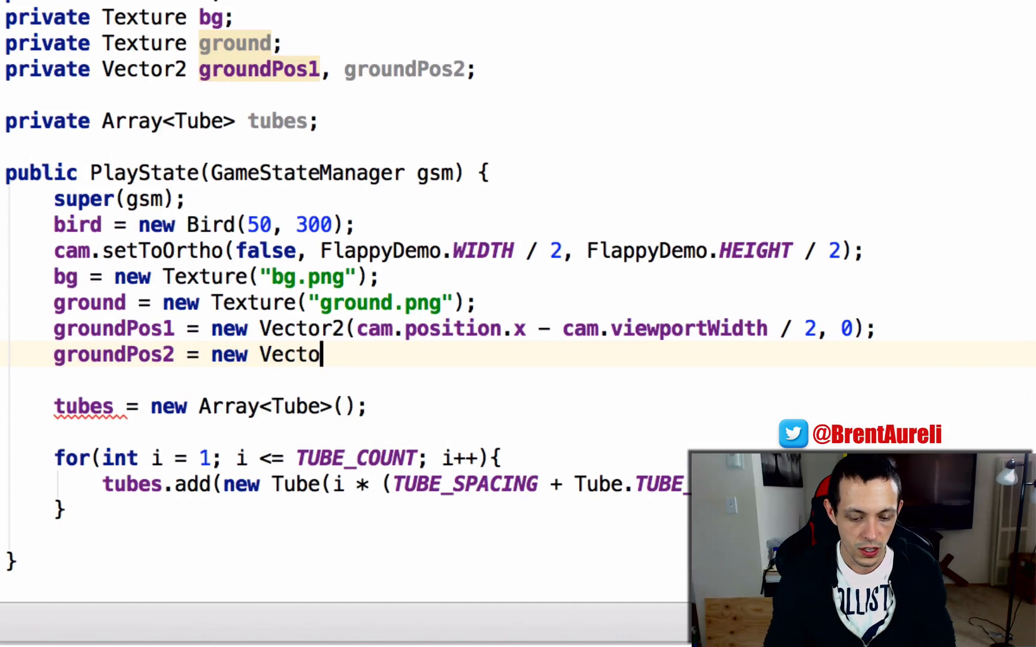
type("r2(C")
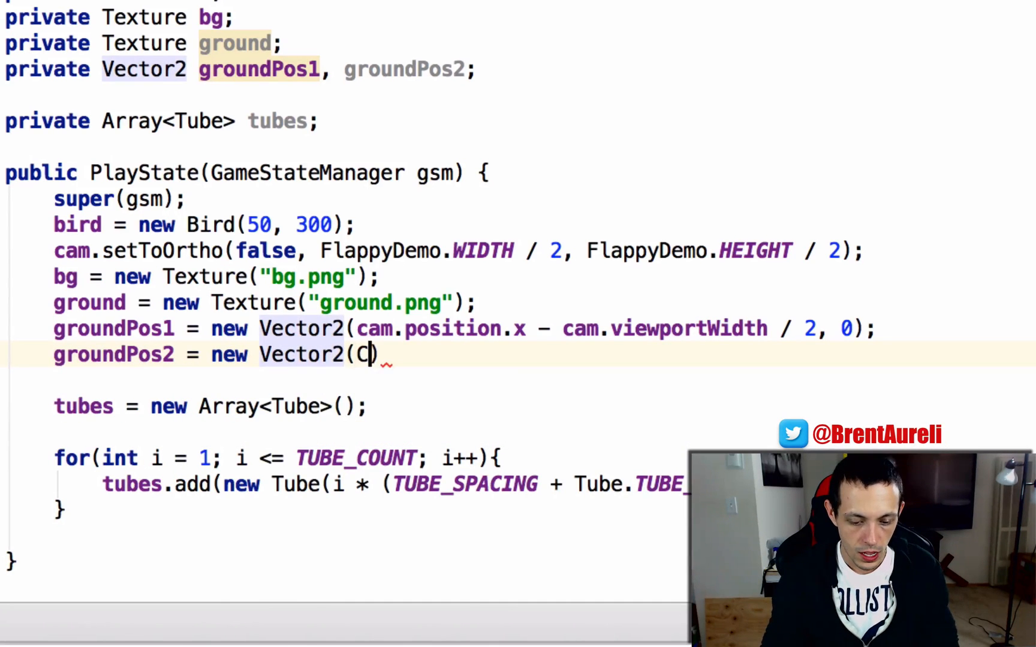
type("am.")
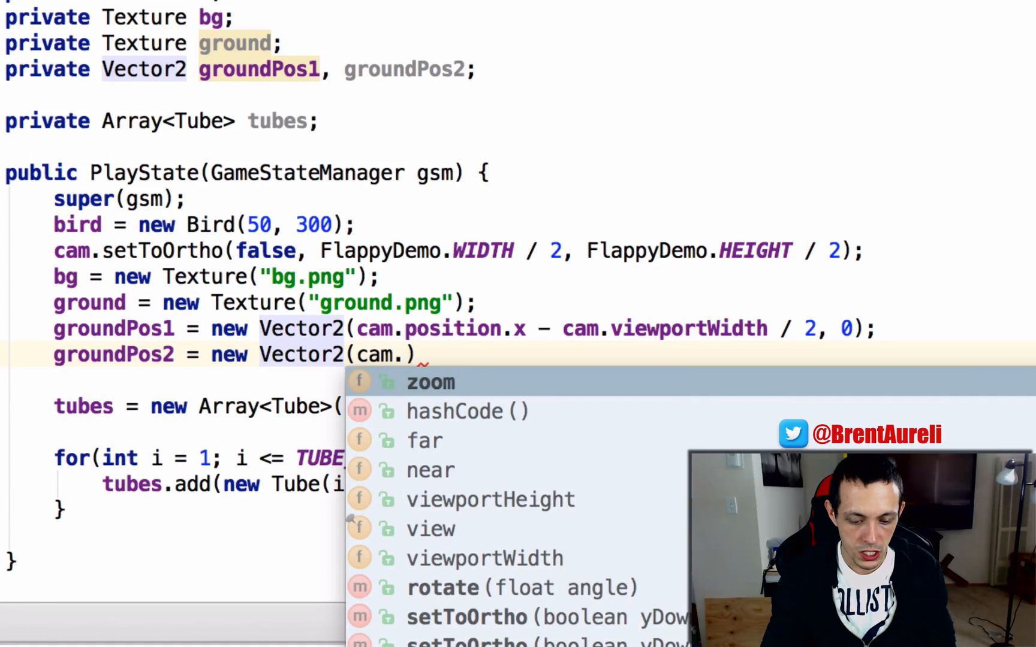
type("position")
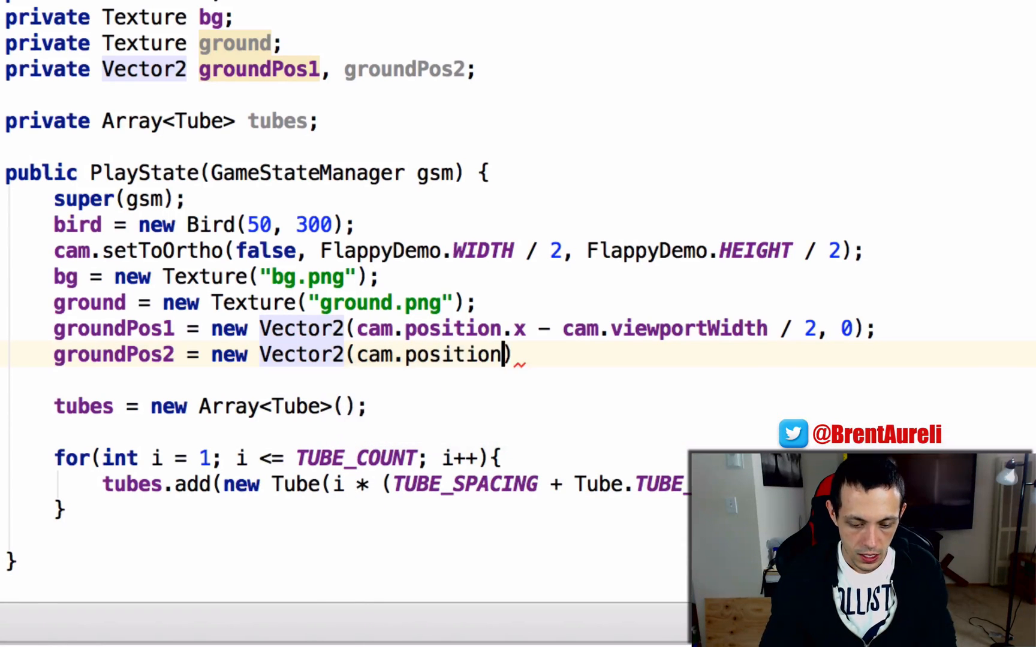
type(".x -")
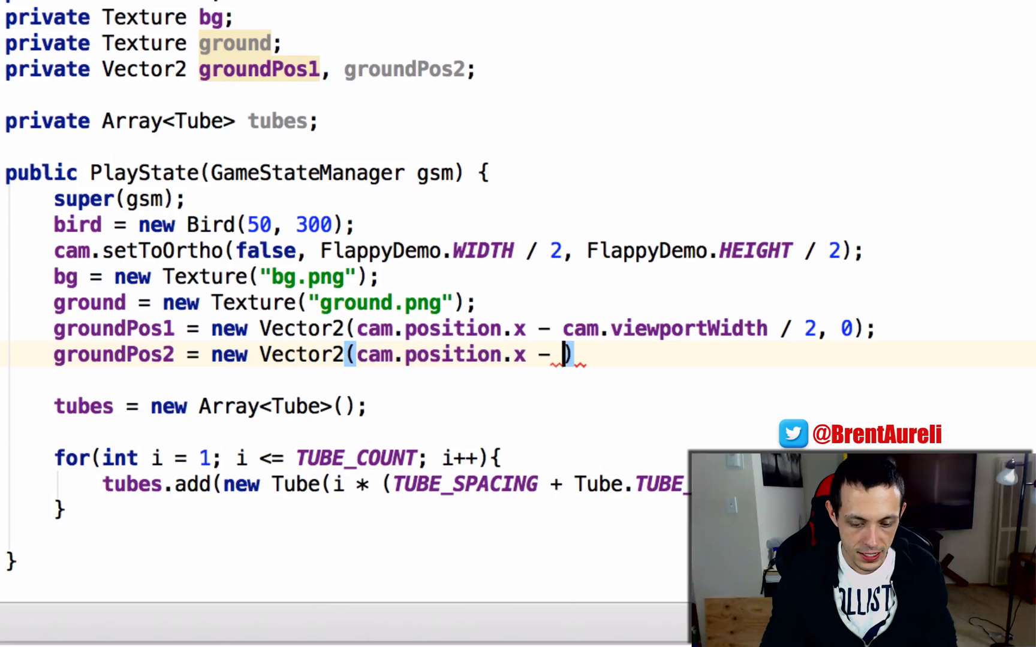
type("cam.viewportWidth /")
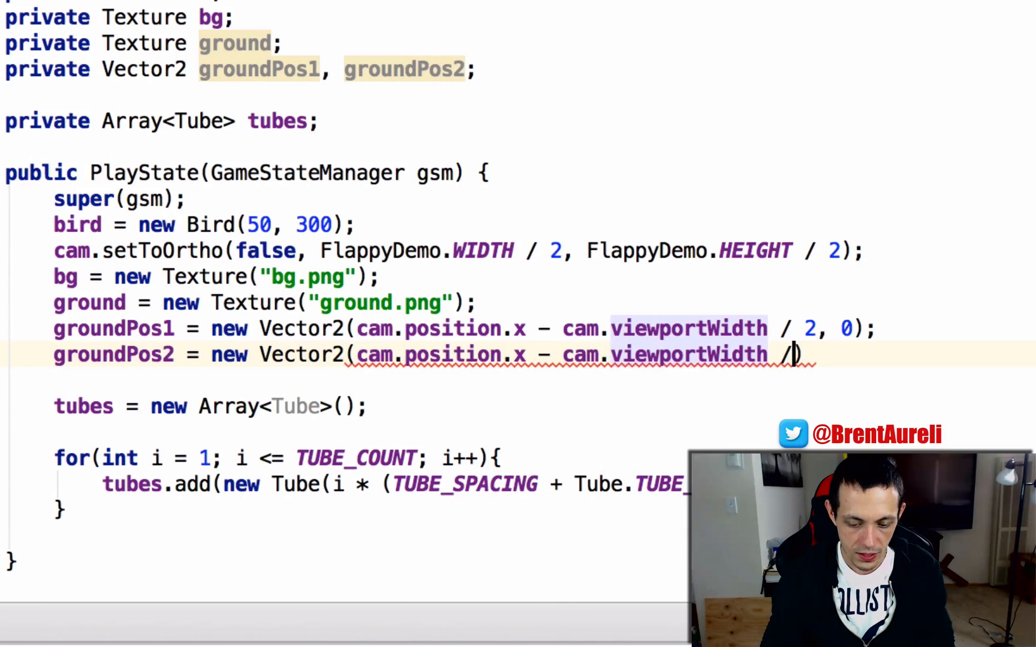
type("2)")
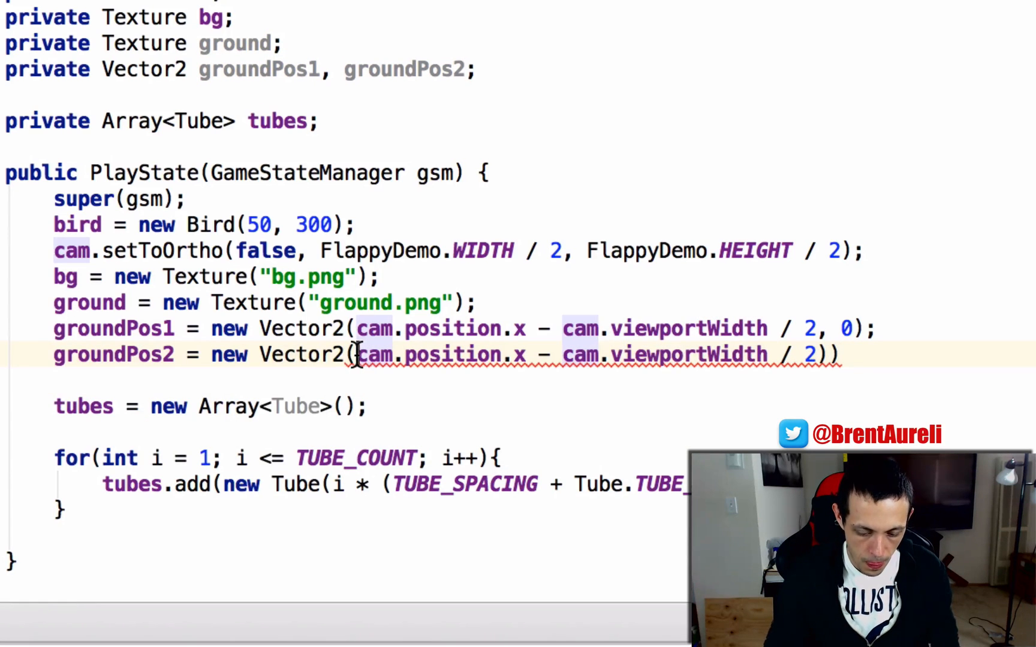
type("(")
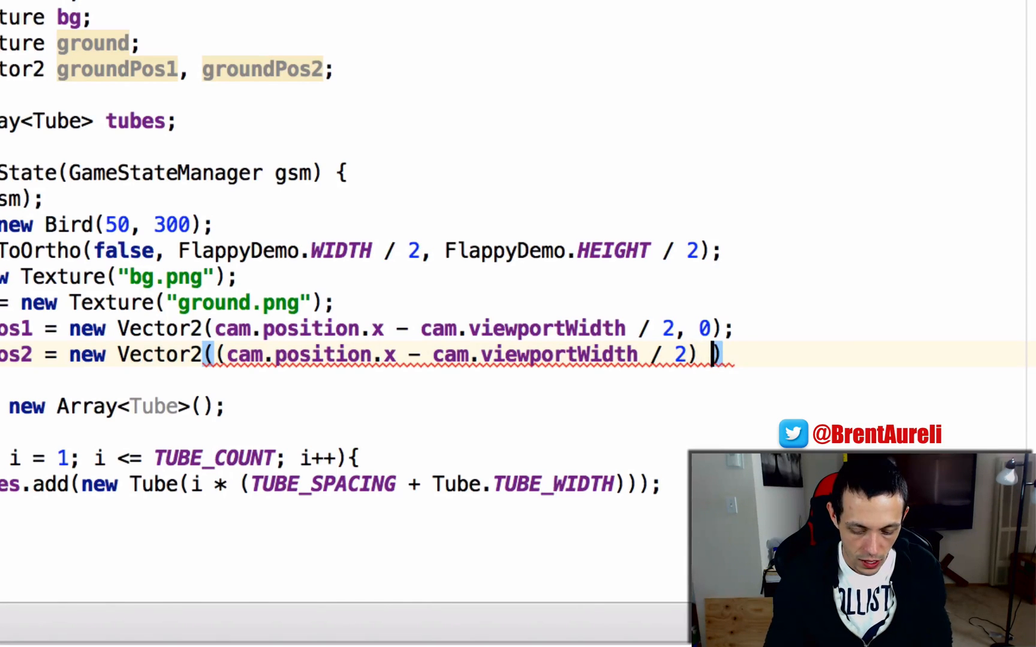
type("+ ground")
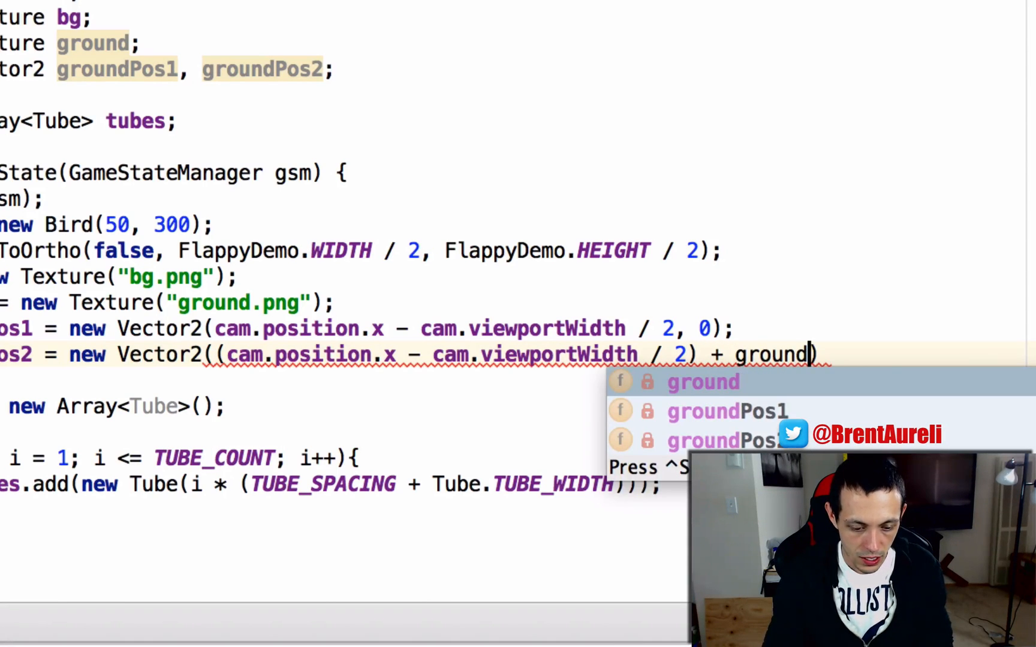
type(".g")
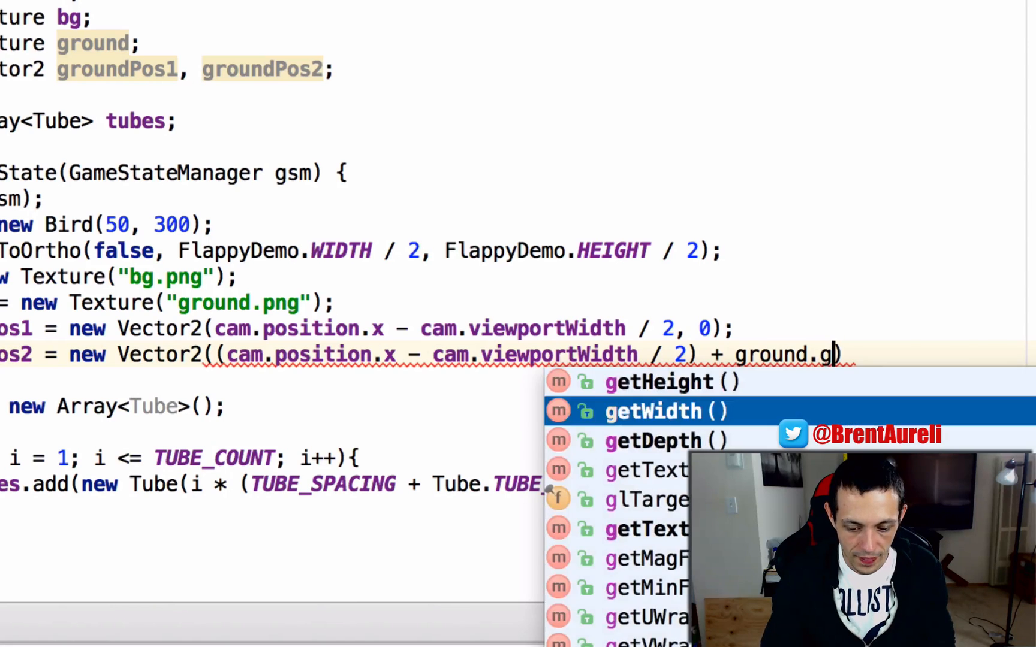
left_click(654, 411)
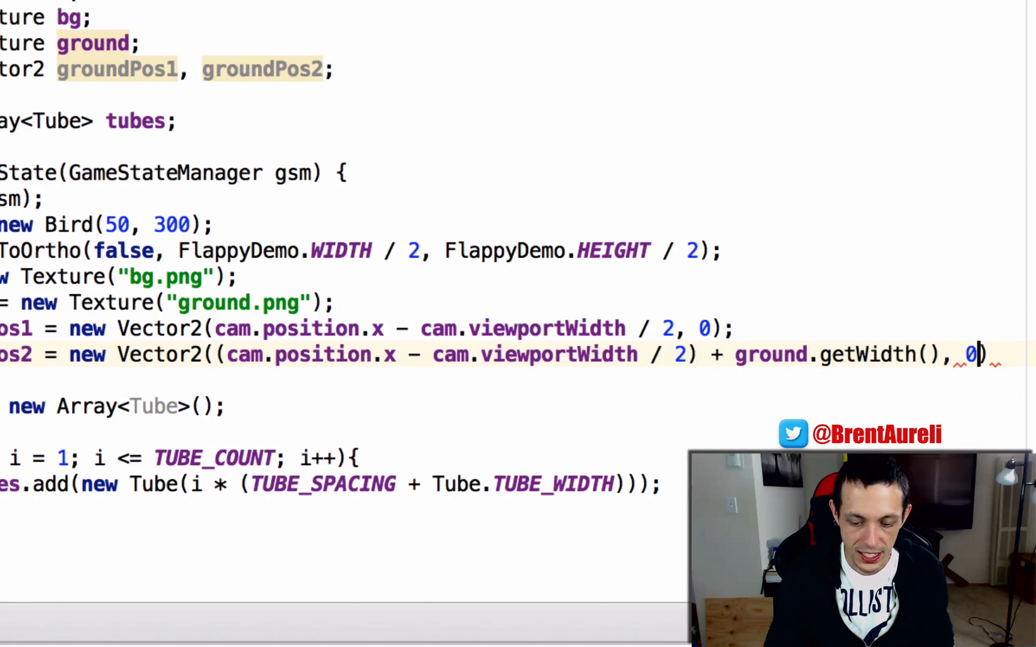
type(";")
type("sb")
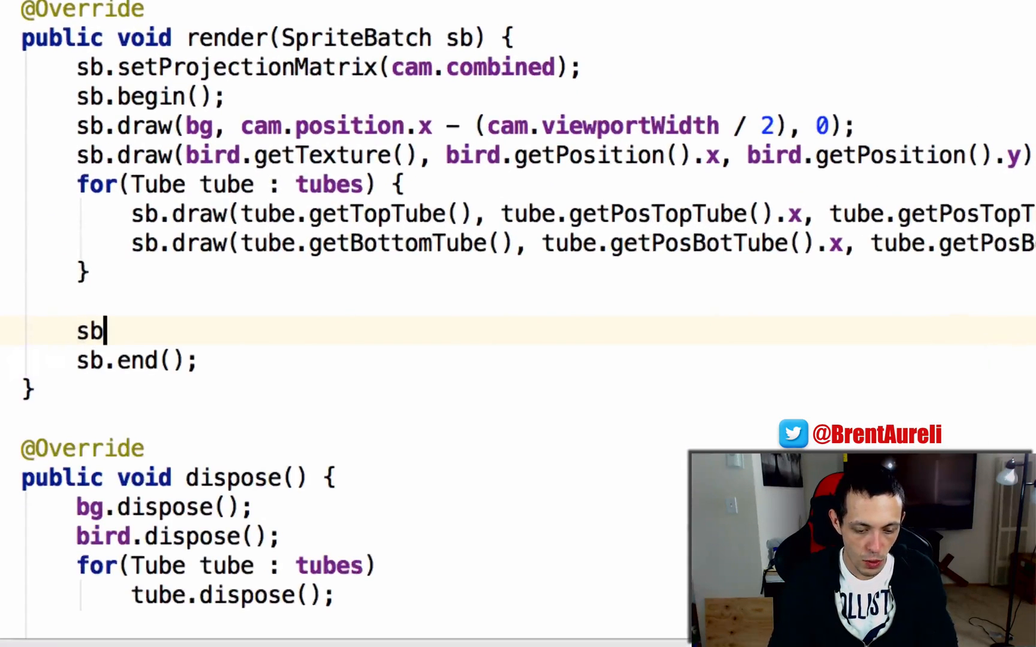
Add sb.draw(ground, groundPos1.x, groundPos1.y); to render before sb.end()
type(".dr")
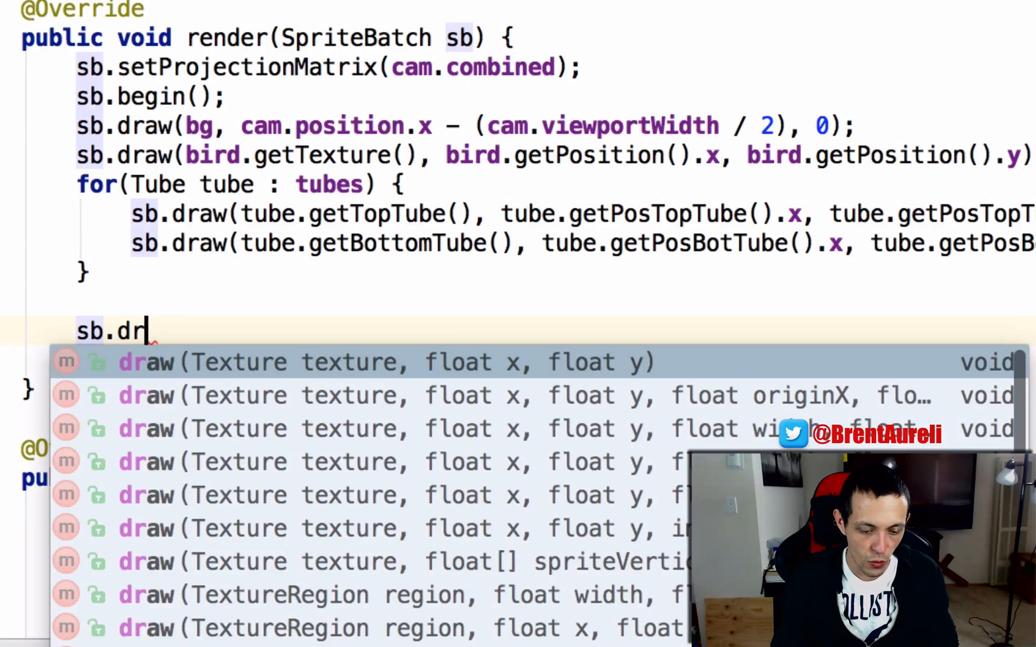
type("aw(ground")
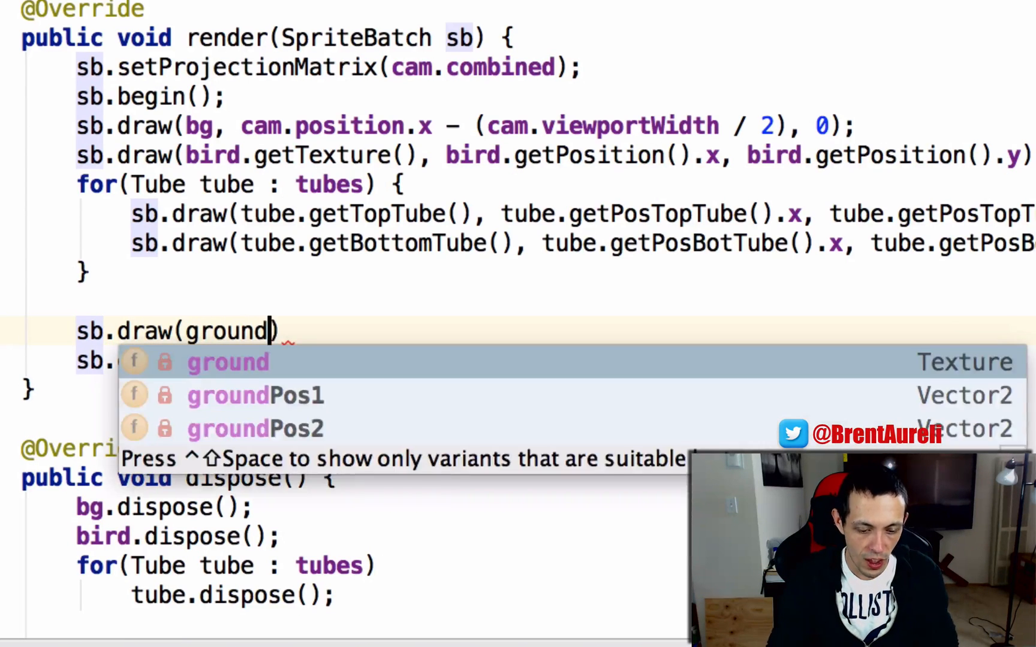
type(", groundPos1.")
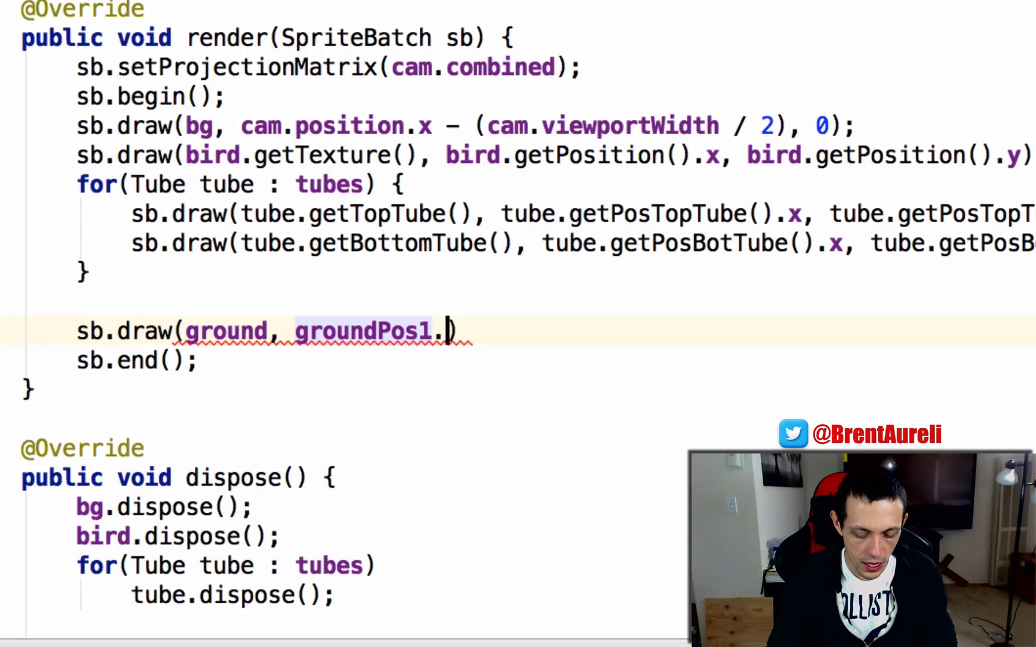
type("x, groundPos1.y")
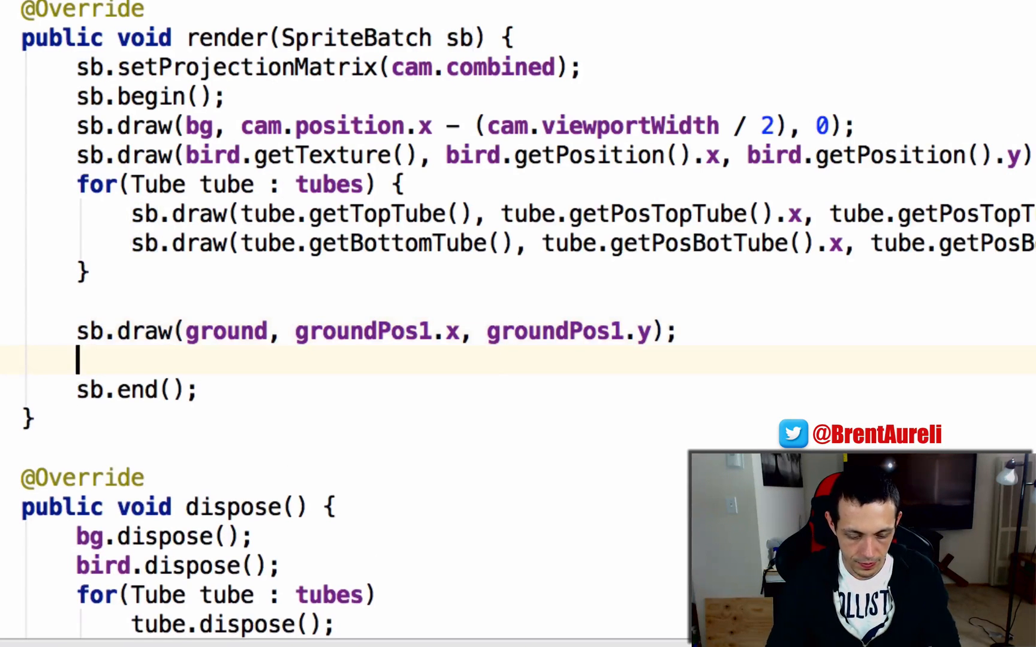
type("sb.draw(ground, groundPos1.x, groundPos1.y);")
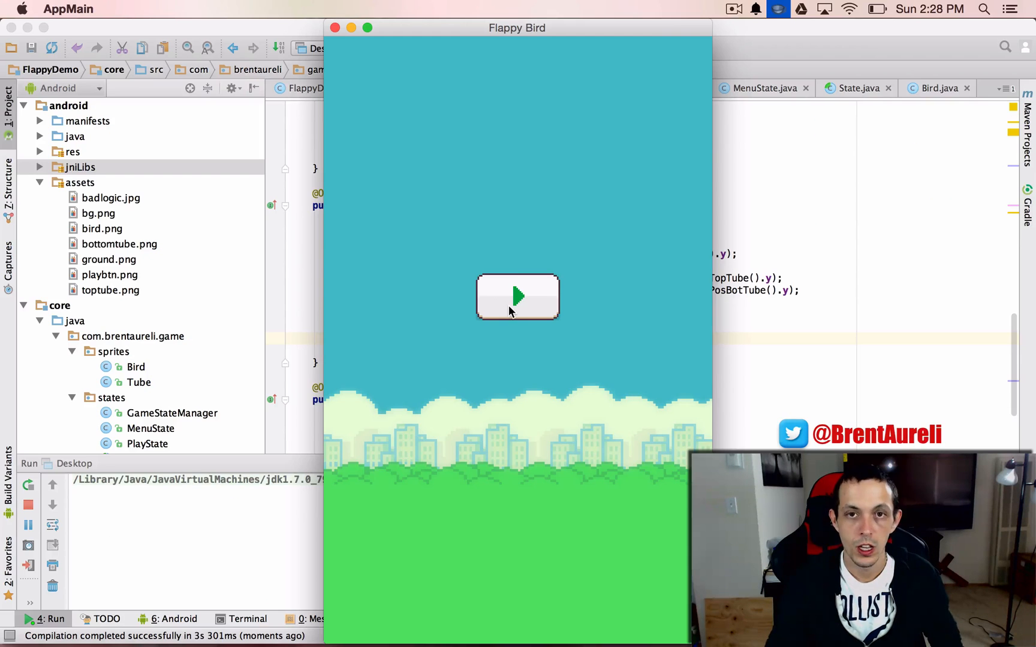
Start a round from the Flappy Bird menu to check the drawn ground
left_click(517, 296)
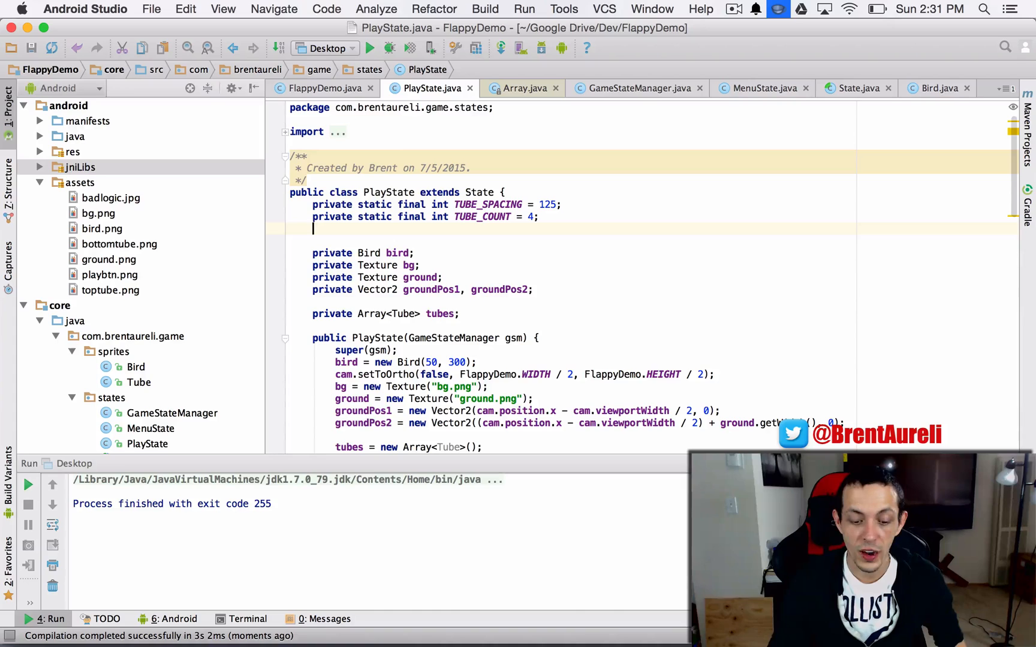
Add a private static final int GROUND_Y_OFFSET constant set to -30
type("private static final")
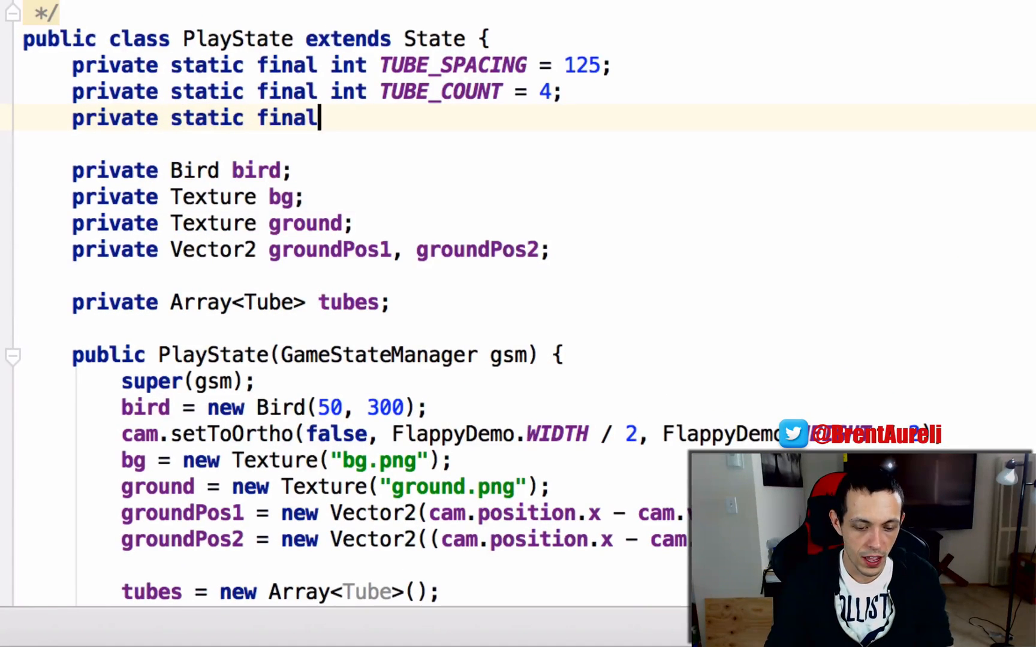
type("int GROUND")
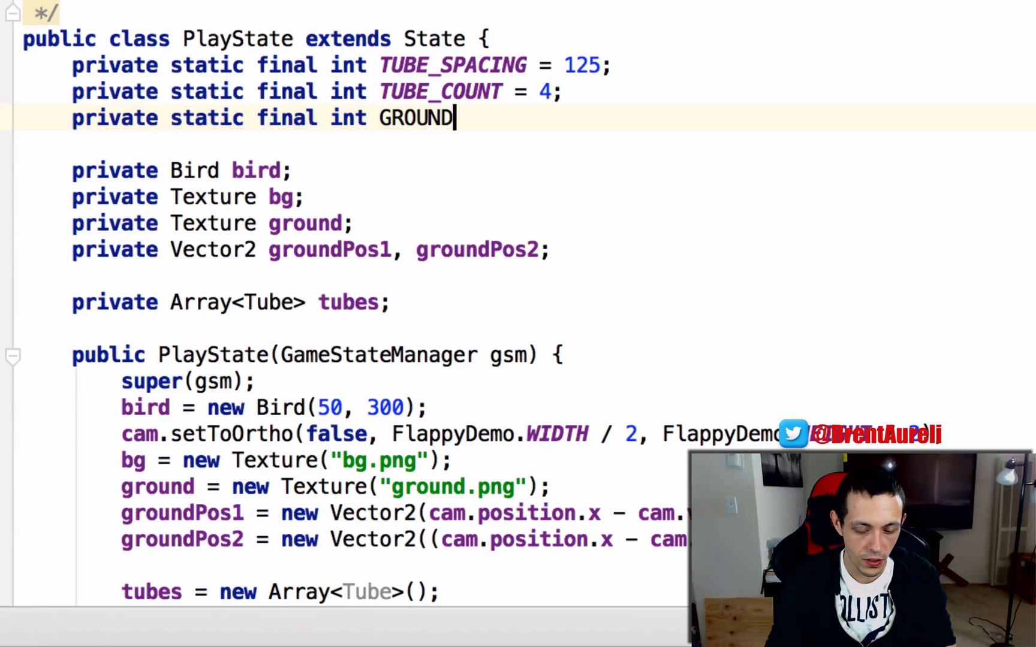
type("_Y_OF")
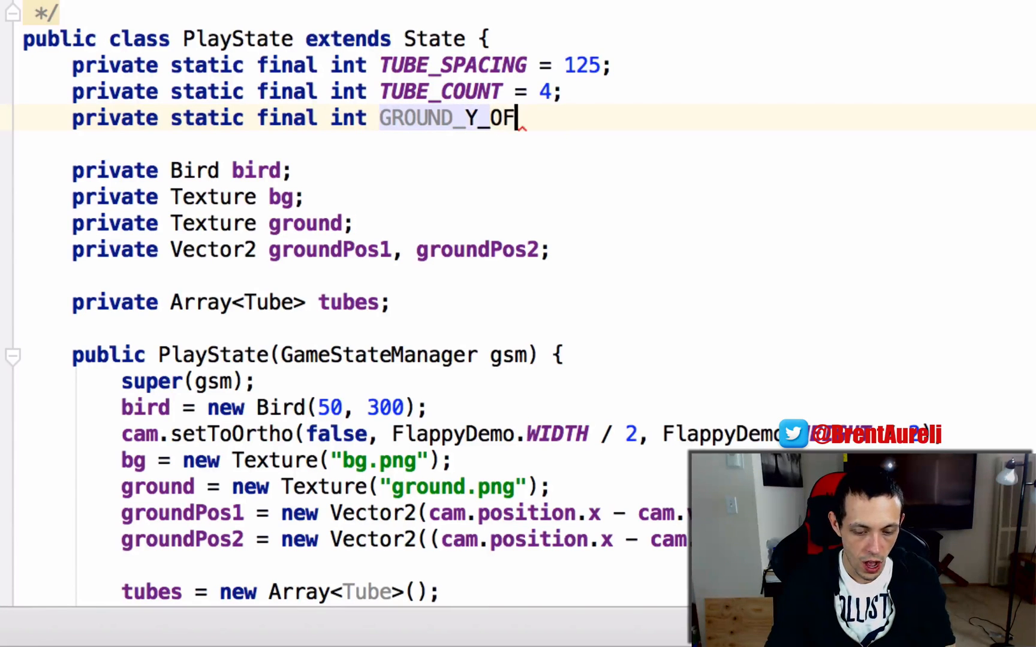
type("FSET =")
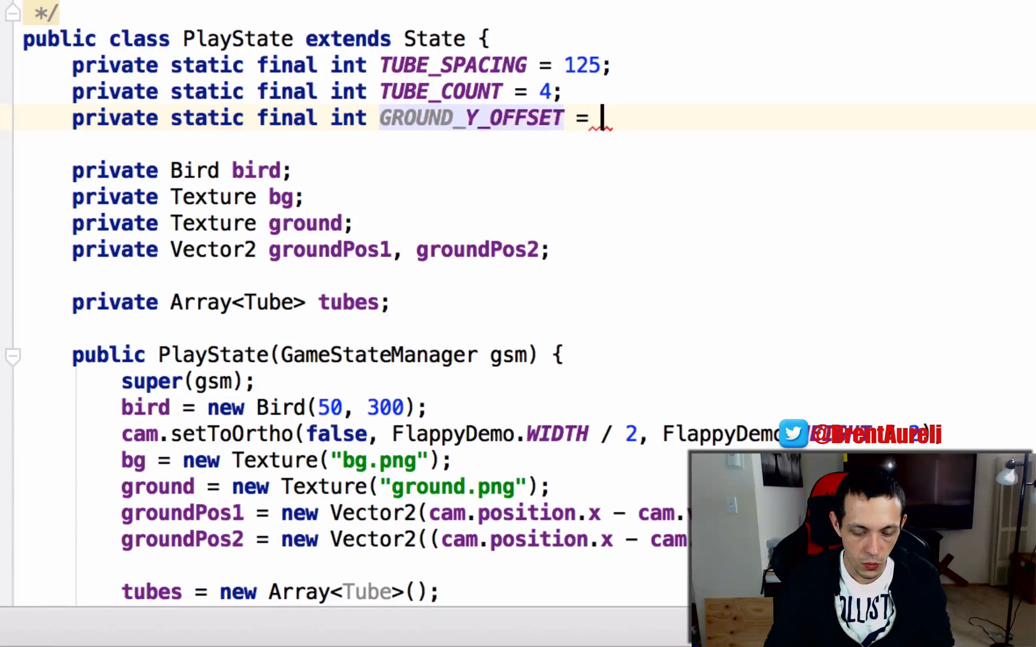
type("-30;")
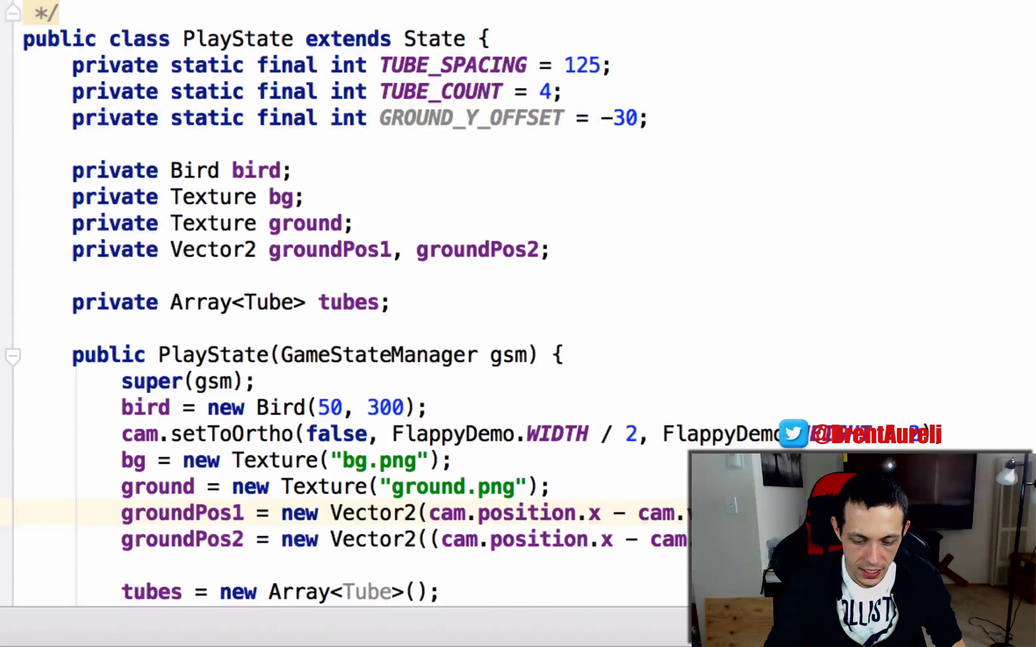
Replace groundPos1's 0 height with GROUND_Y_OFFSET
scroll("down", 3)
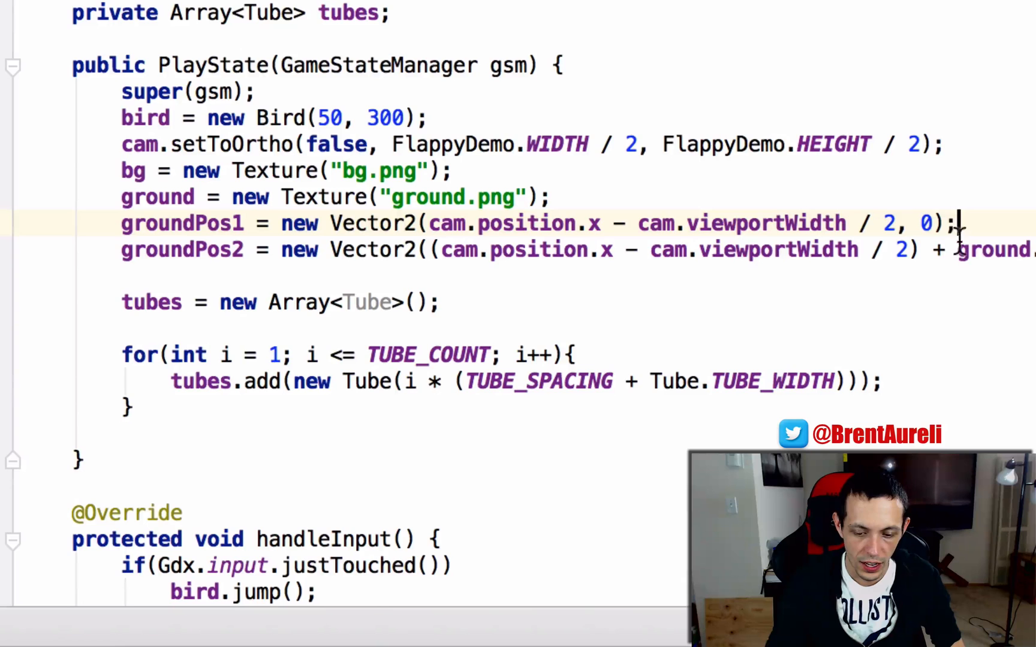
key("Backspace")
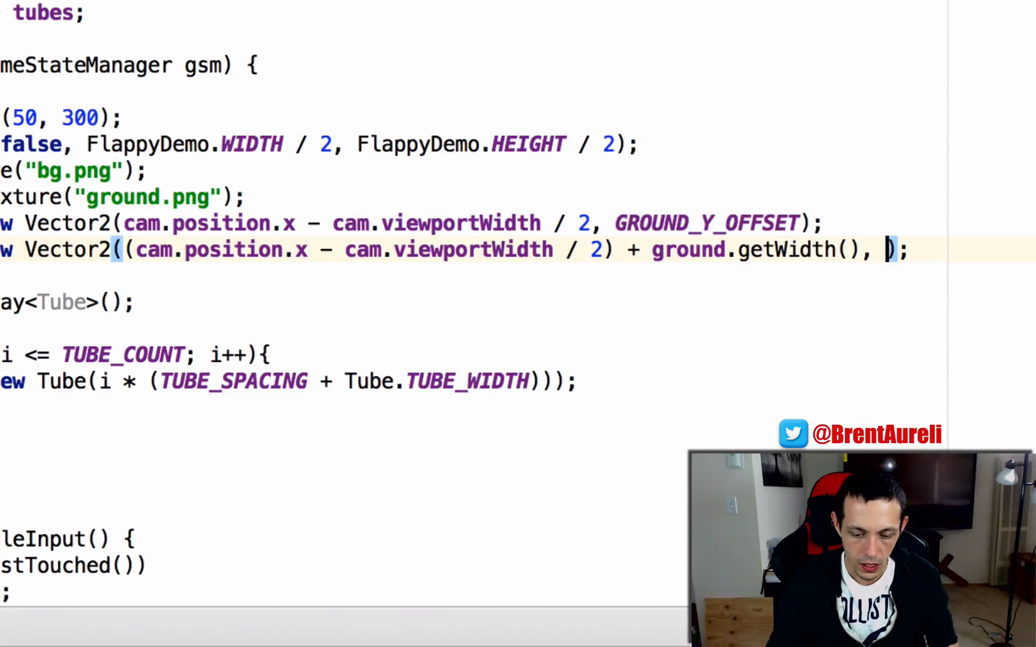
type("GROUND_Y_OFFSET")
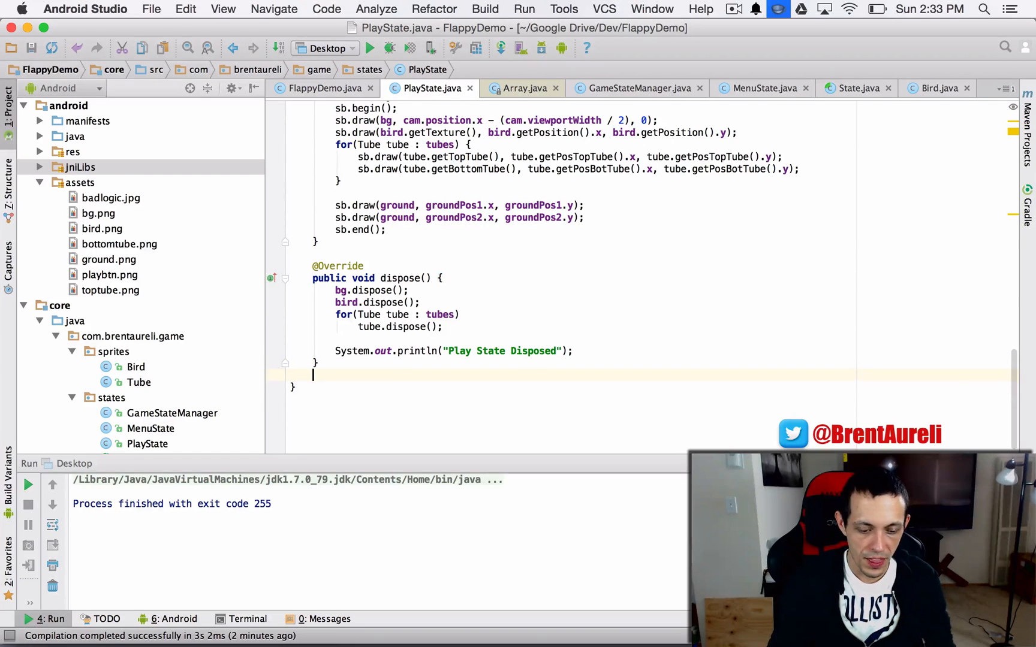
Create an empty private void updateGround() method
type("private")
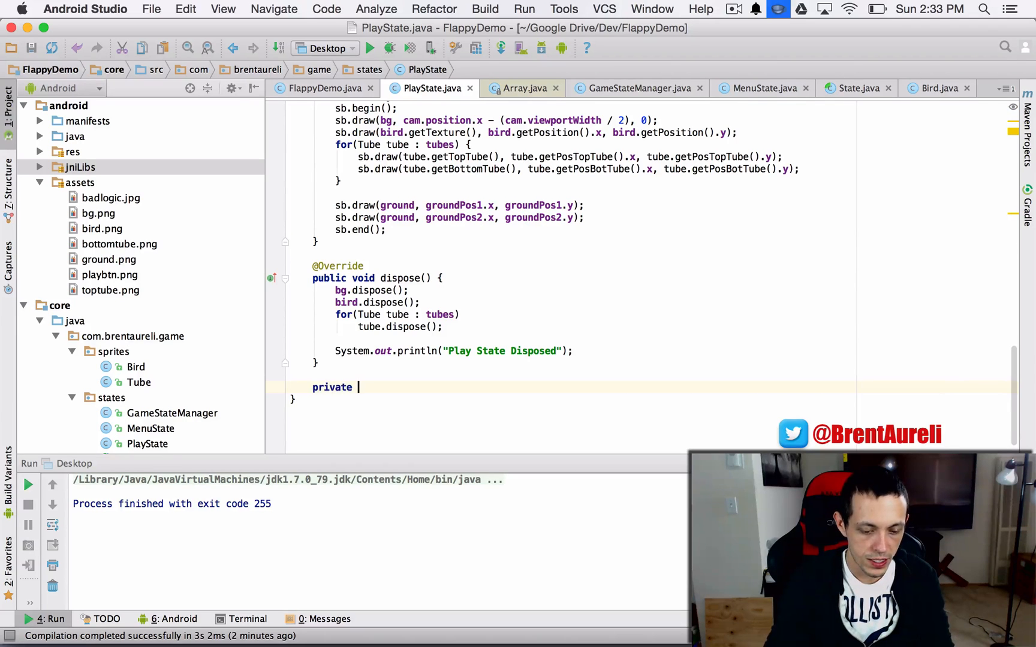
type("void up")
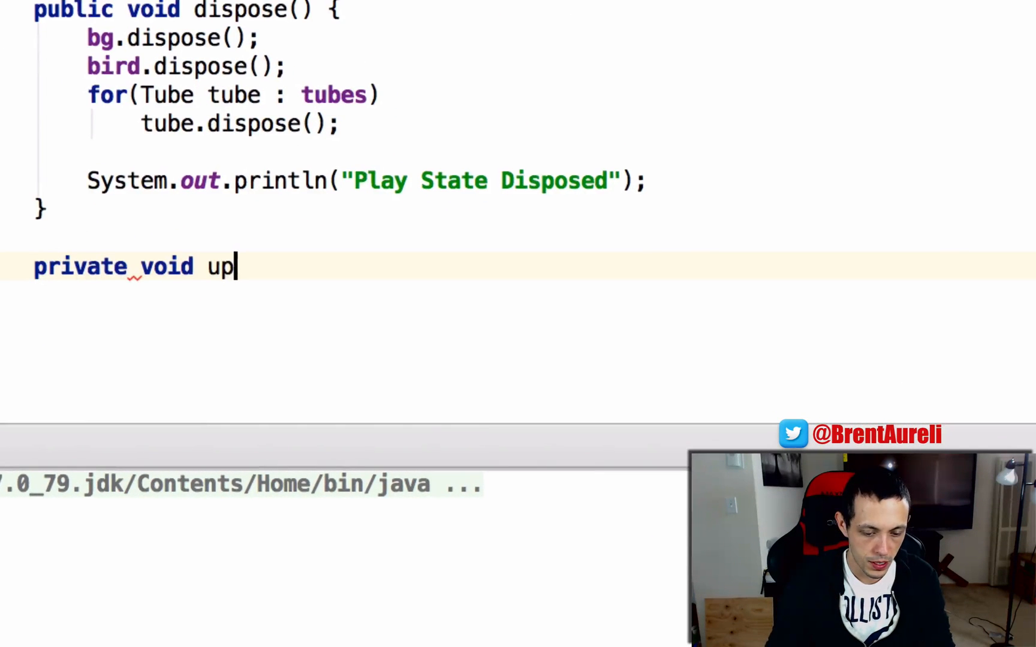
type("dateGroin")
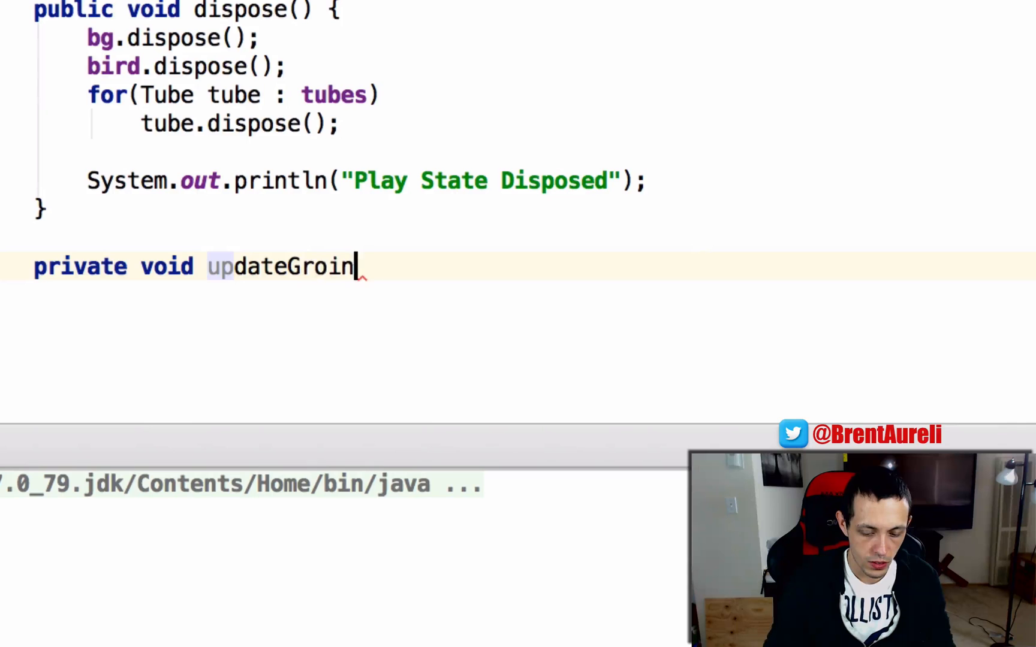
key("Backspace")
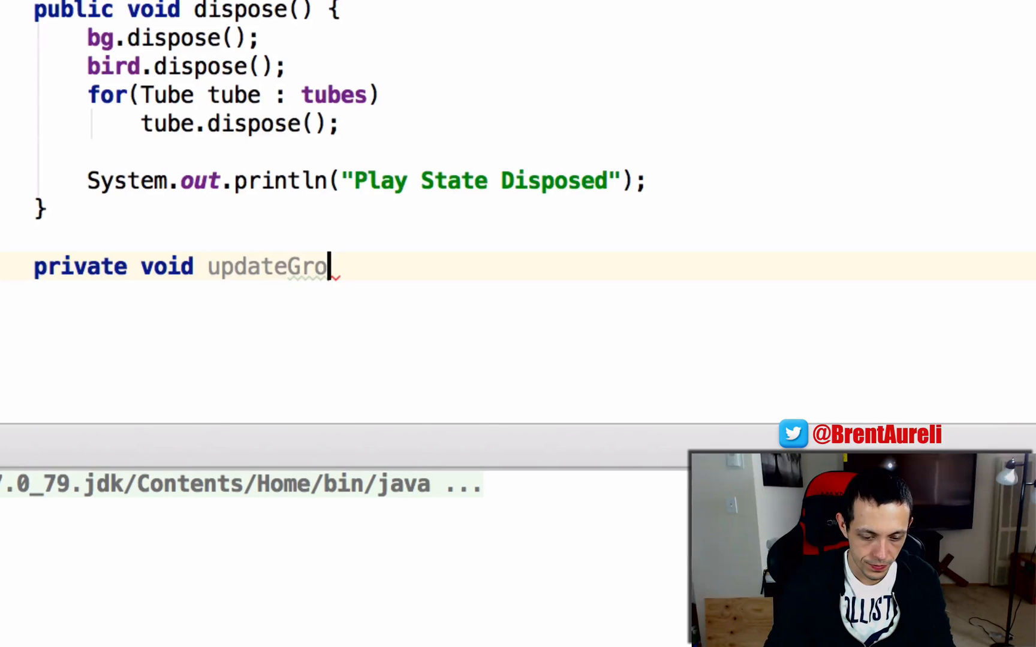
type("und(){}")
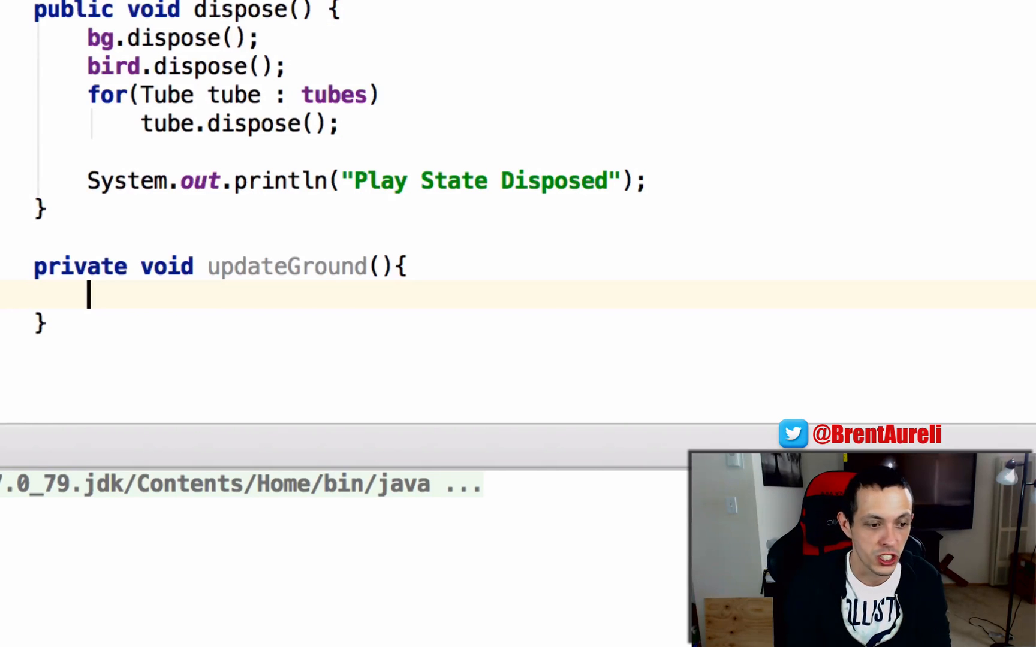
Add an if testing whether the camera's left edge exceeds groundPos1.x + ground.getWidth()
type("if")
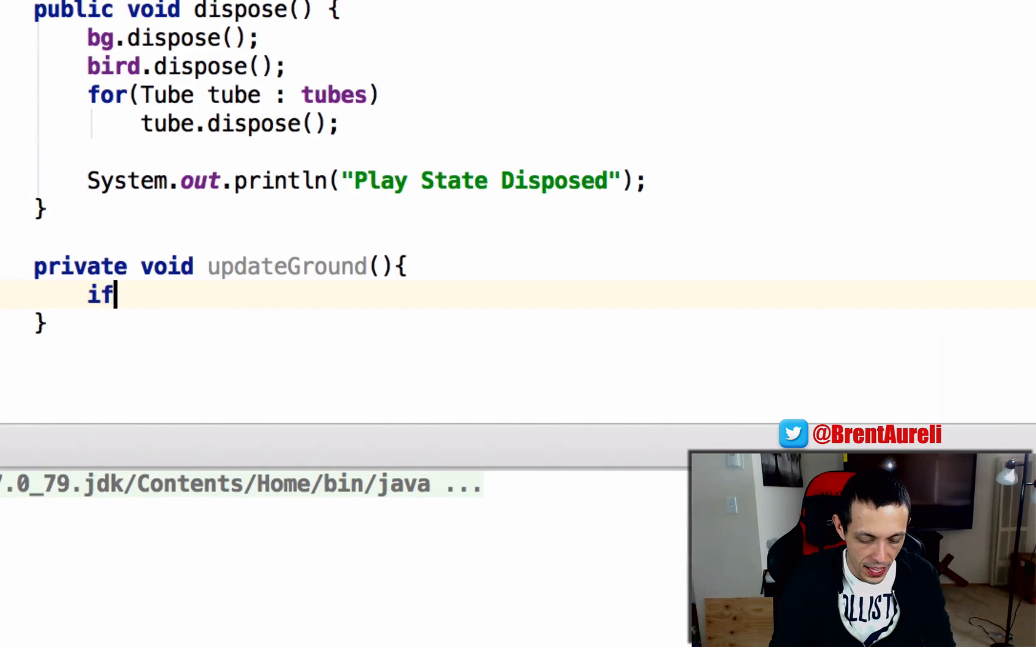
type("(pos")
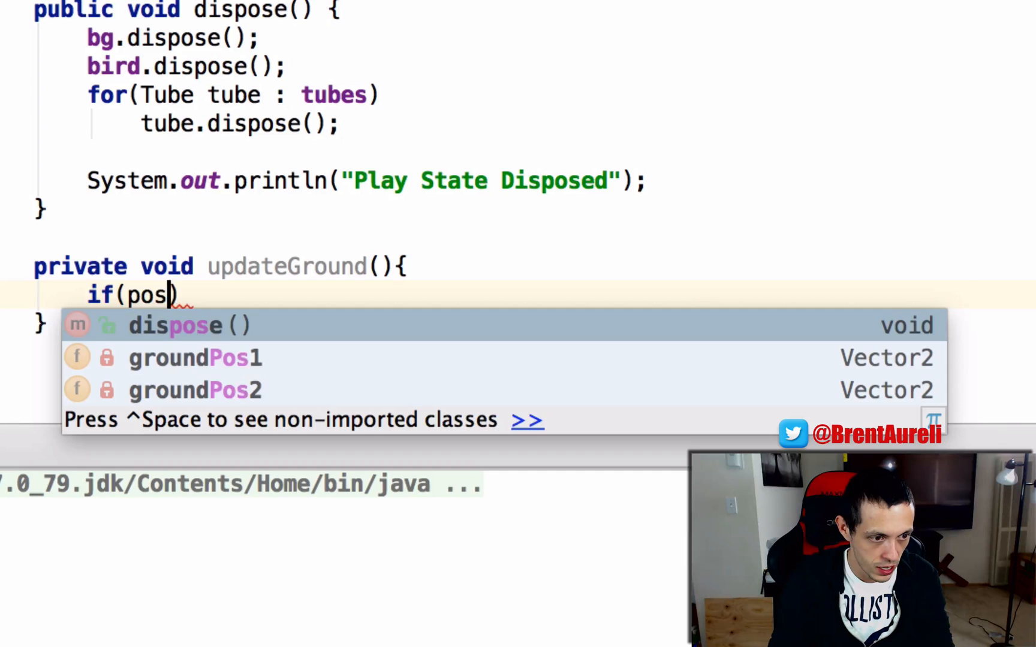
type("cam.p")
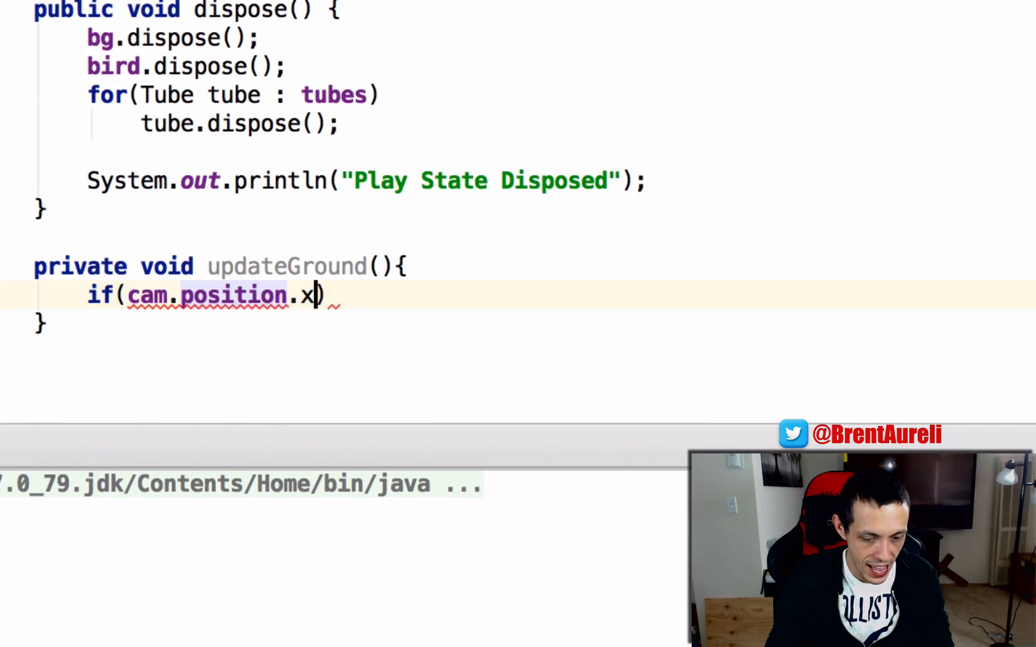
type("- ()")
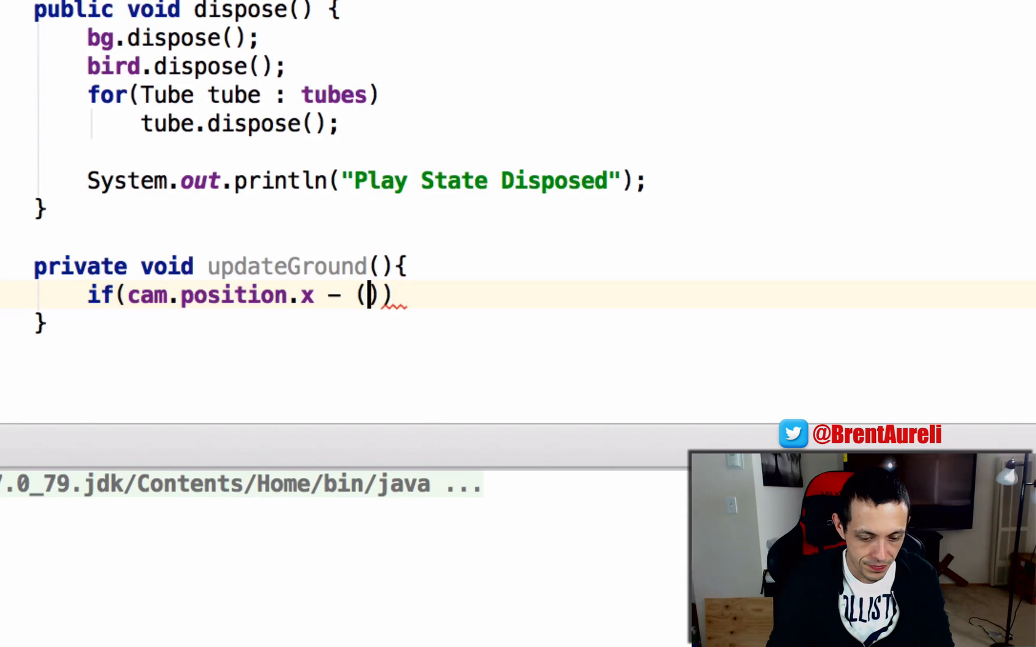
type("cam.viewportWidth")
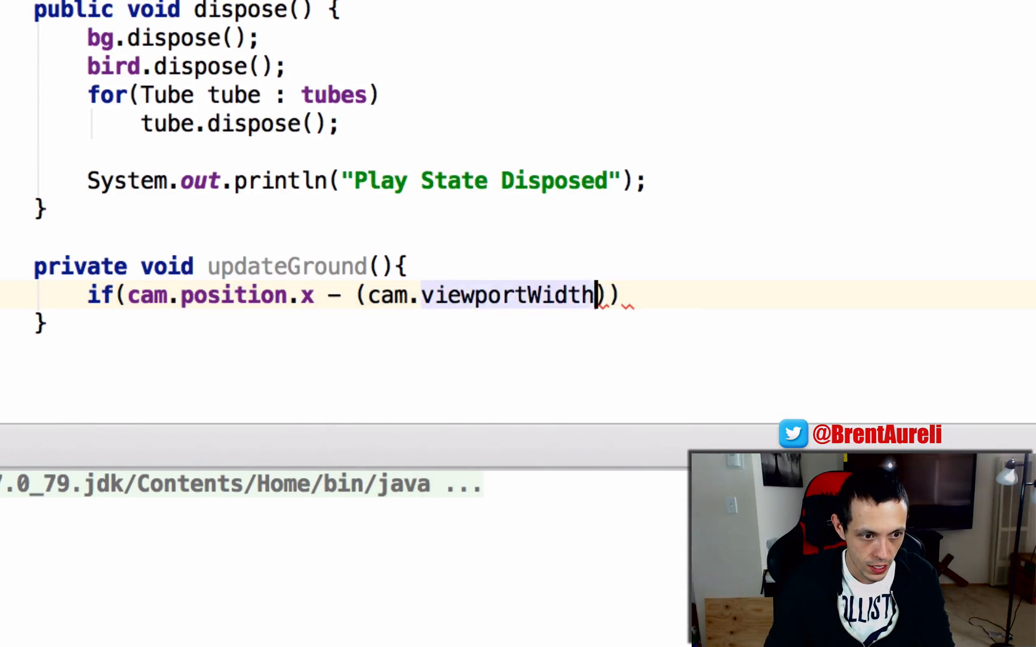
type("/ 2)")
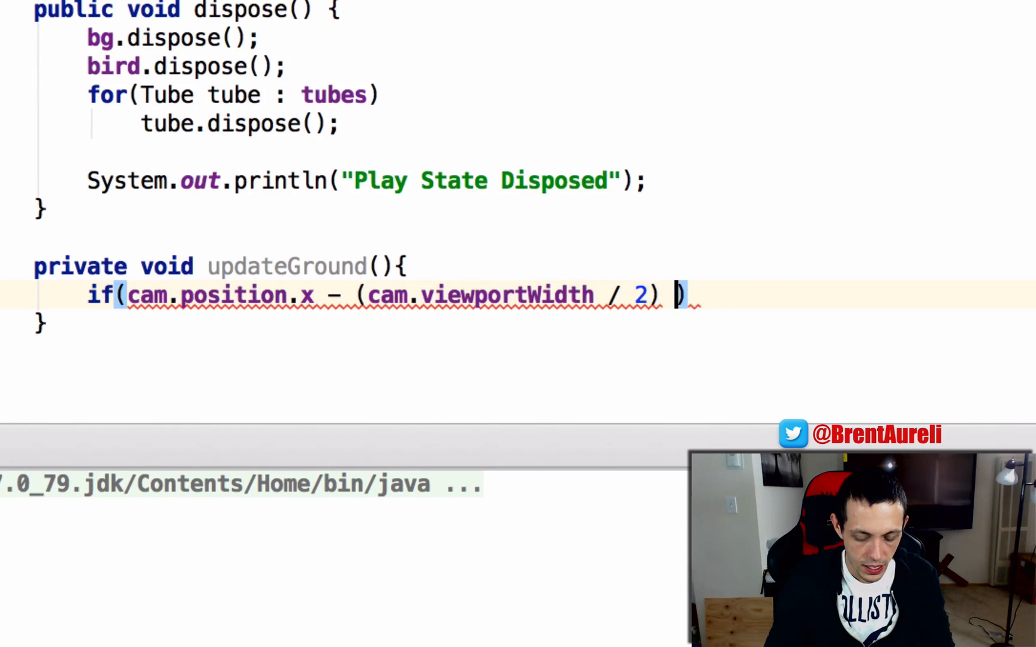
type("> groundPos1")
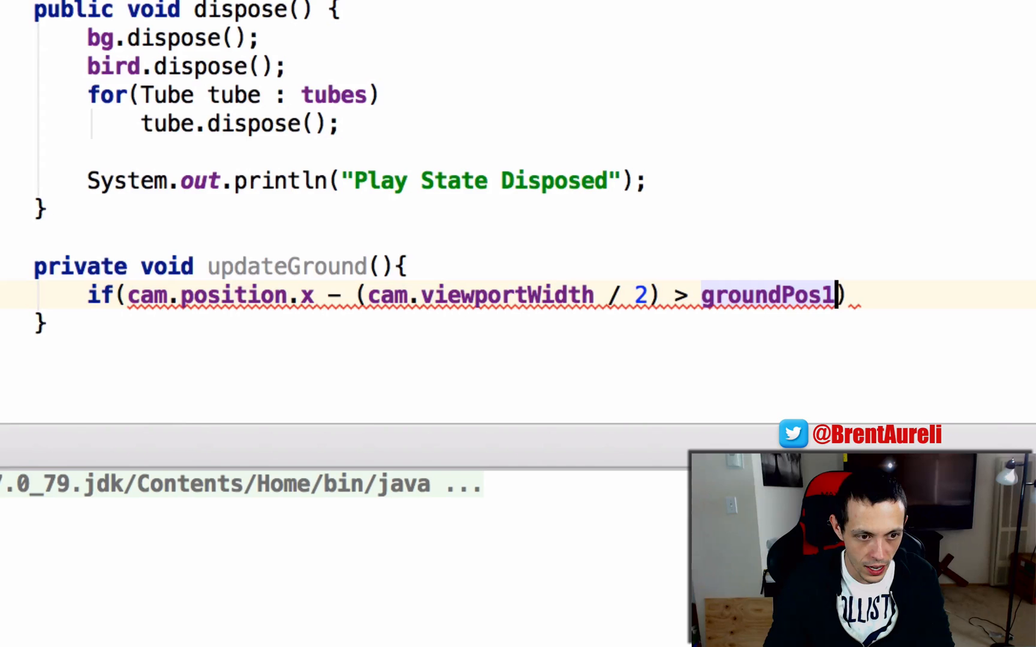
type(".x")
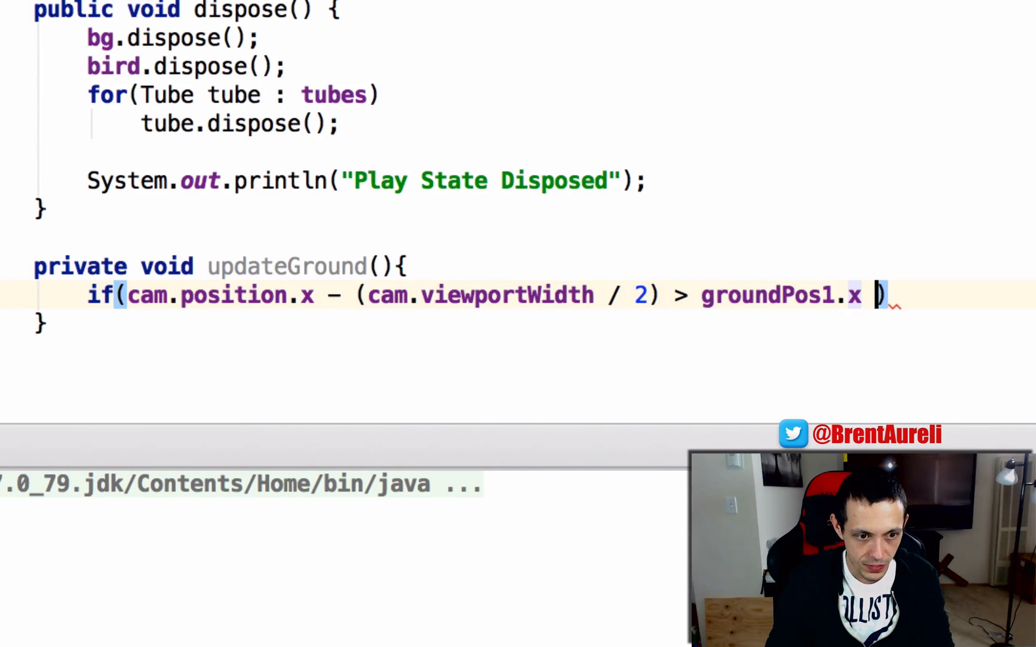
type("+ ground")
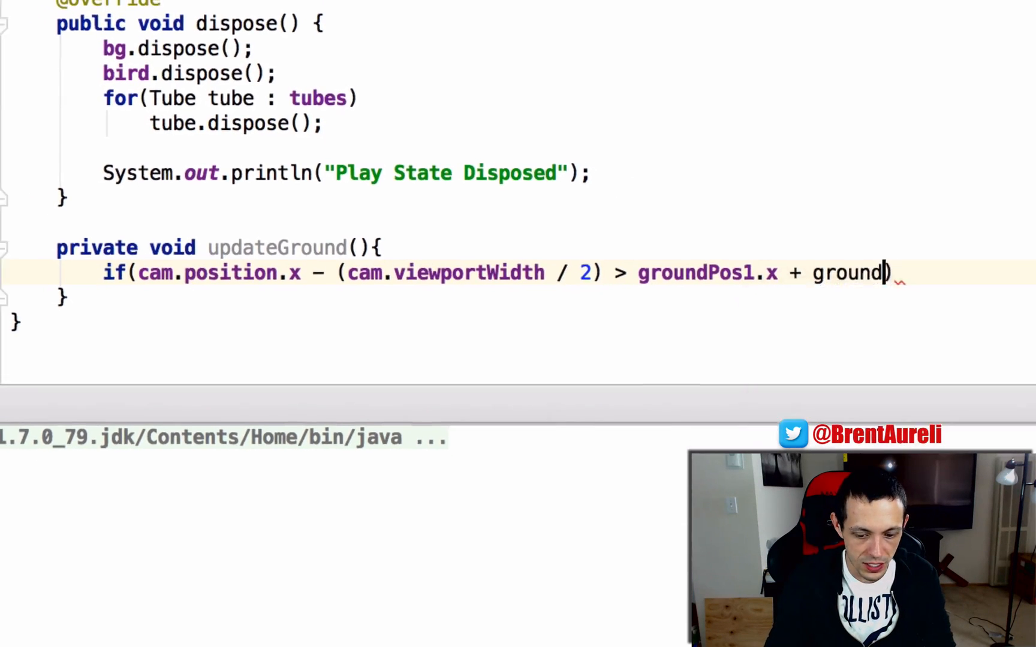
type(".getWidth())")
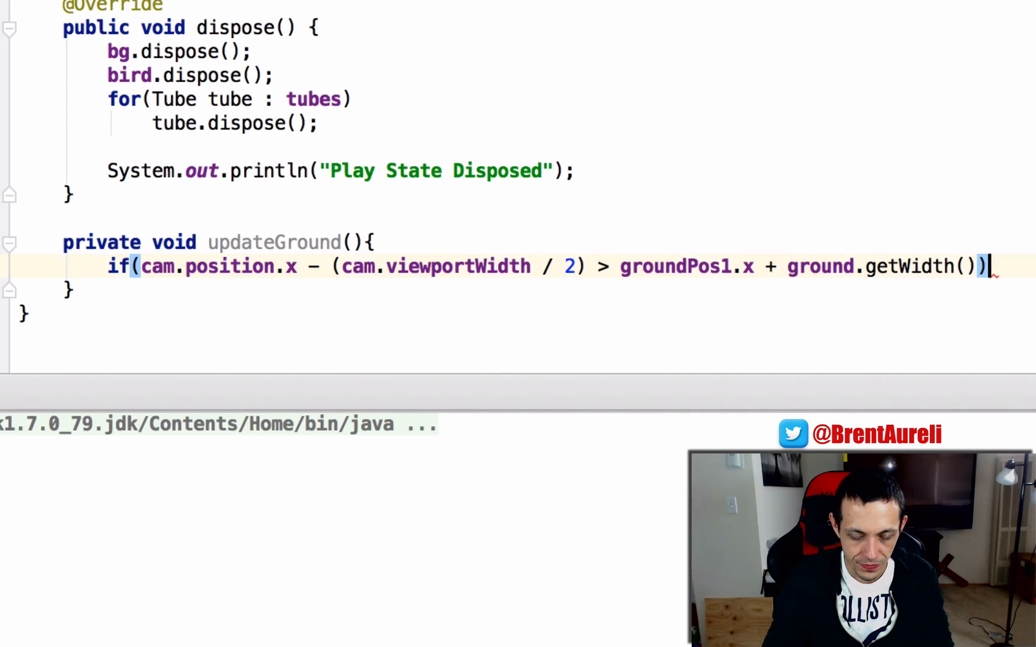
Inside the if, call groundPos1.add(ground.getWidth() * 2, 0)
type("groundPos1")
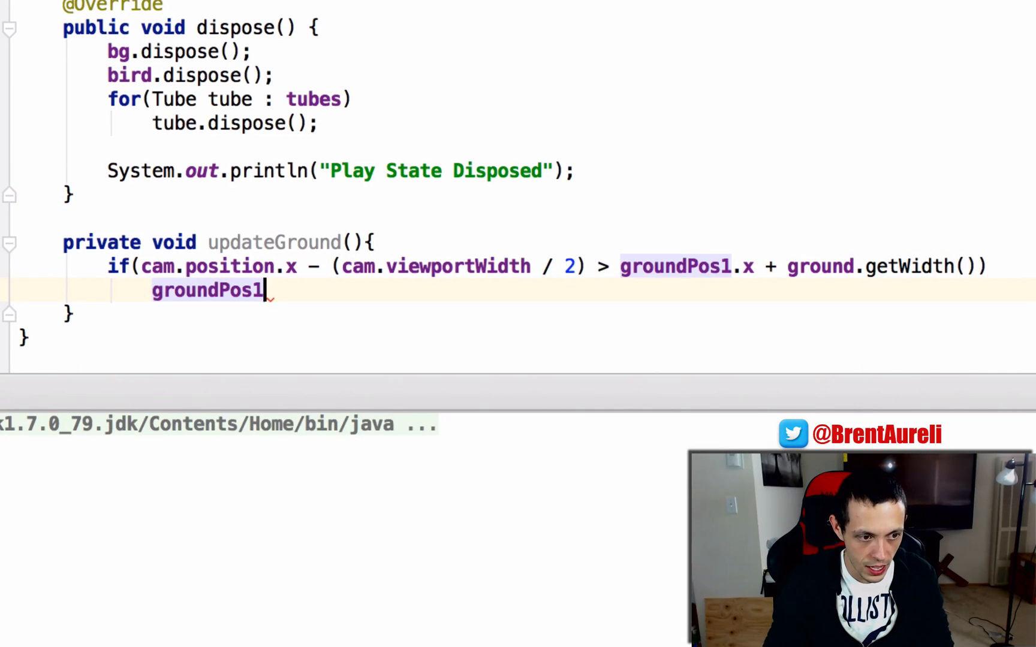
type(".add()")
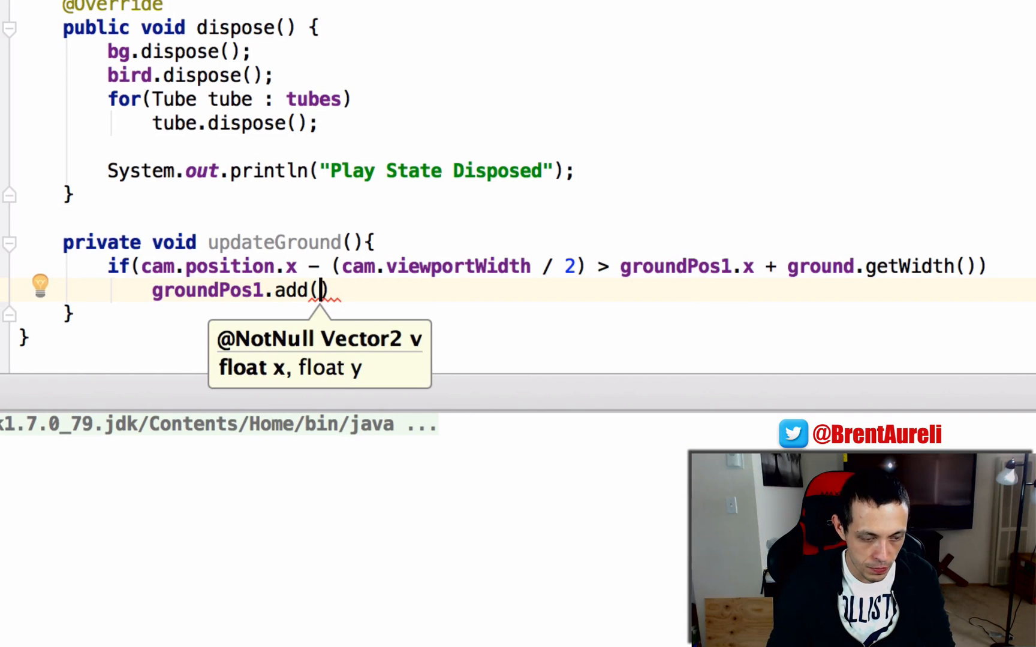
type("ground.getWidth(")
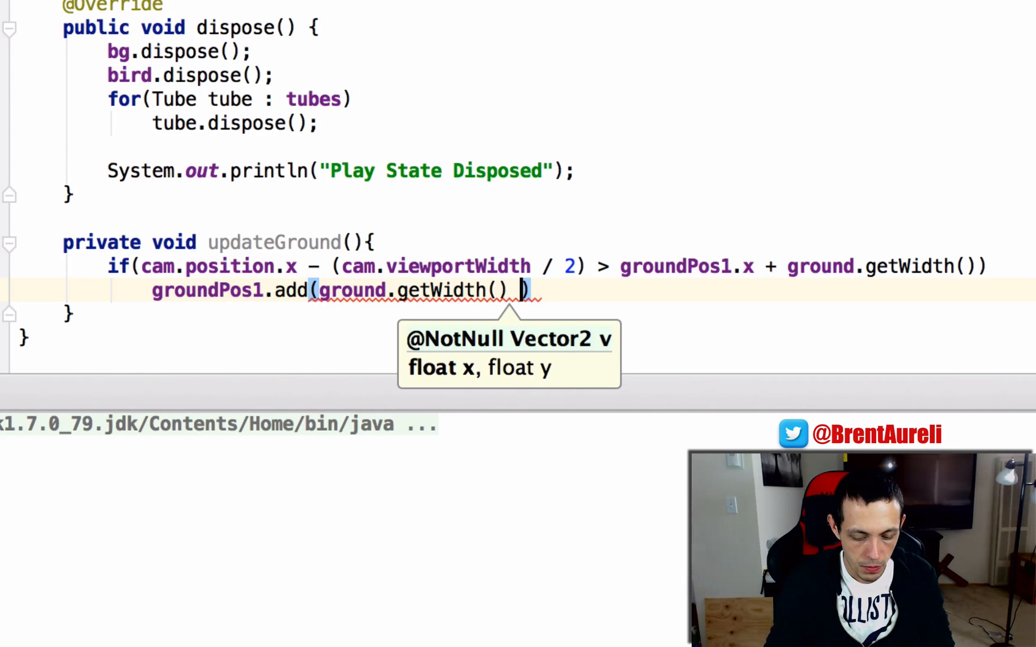
type("* 2")
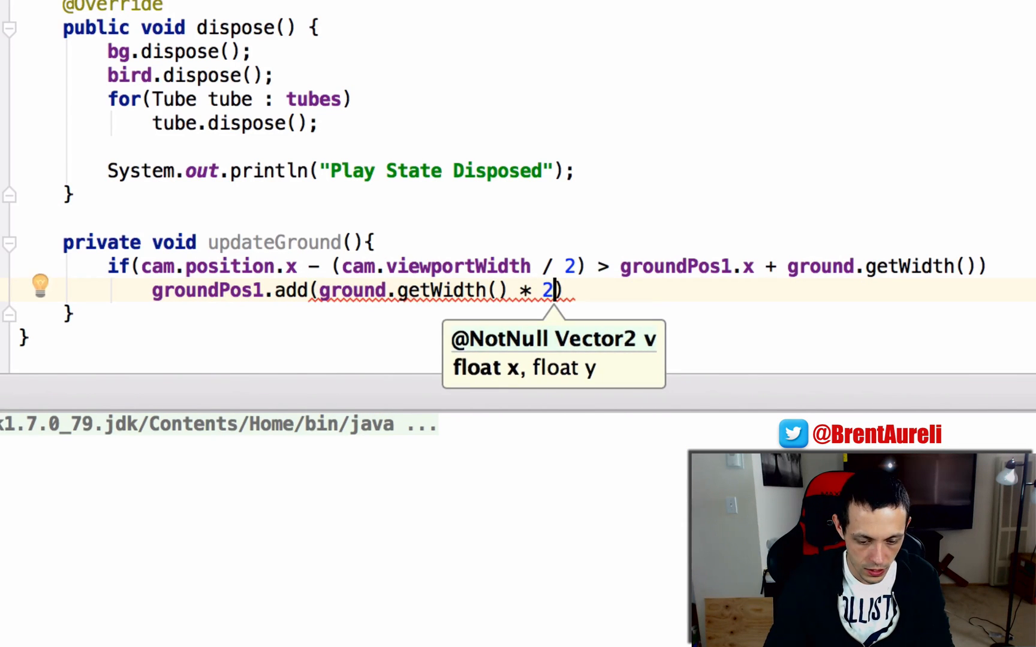
type(", 0")
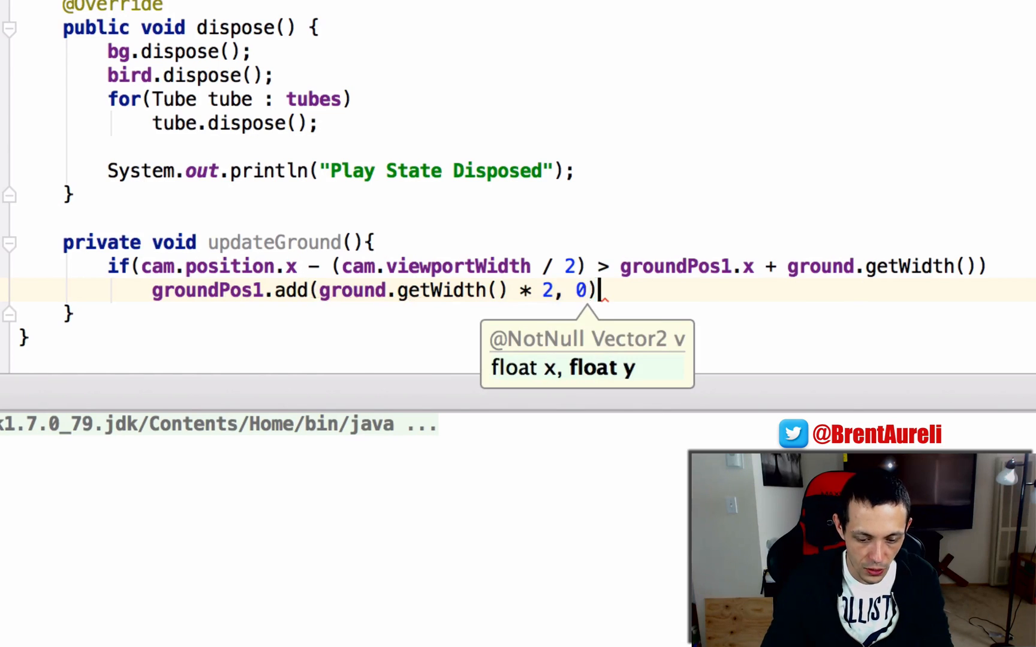
type(";")
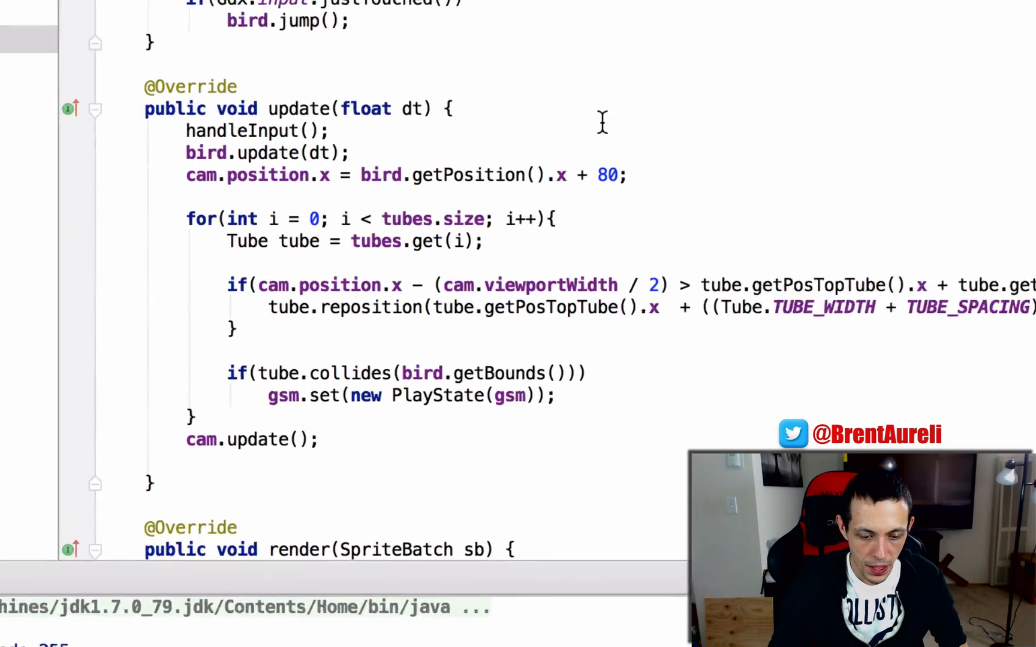
Call updateGround() inside update
type("up")
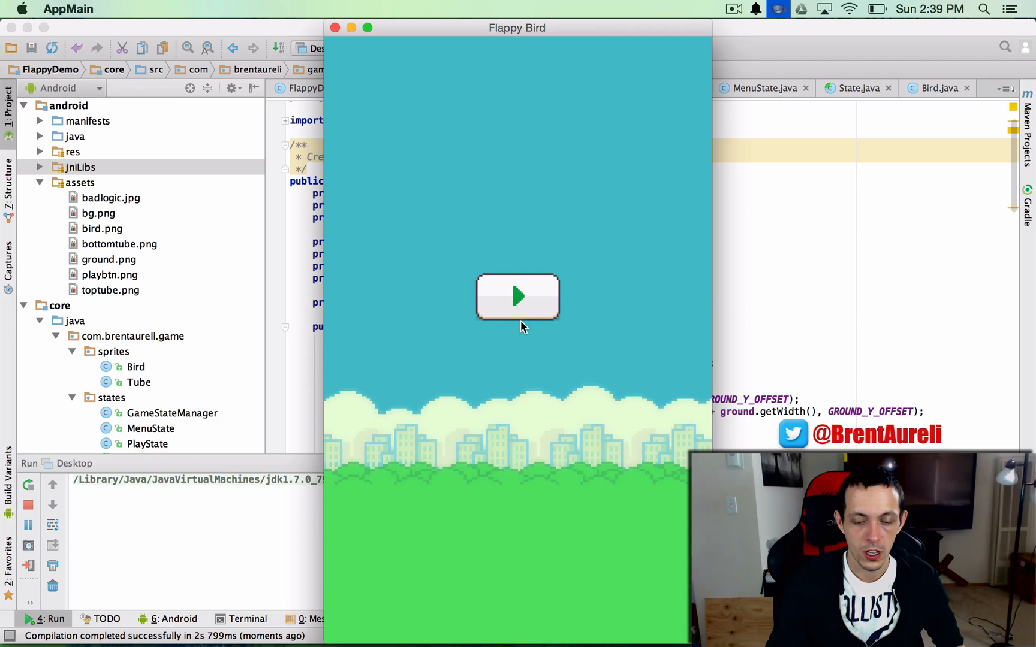
Start a round from the Flappy Bird menu to test the scrolling ground
left_click(517, 297)
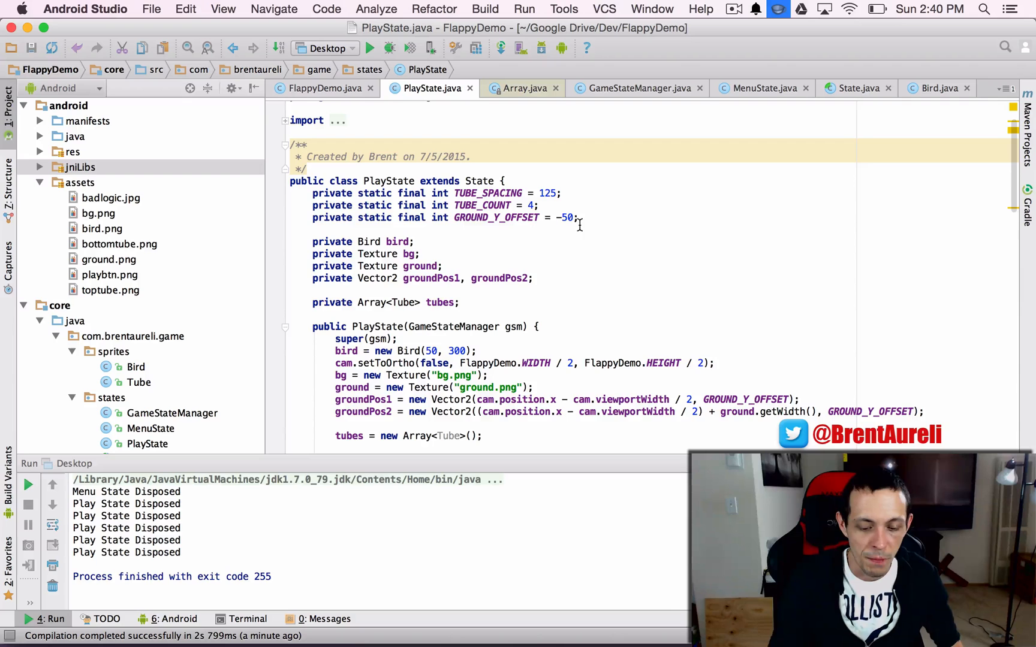
Add if(bird.getPosition().y <= ground.getHeight() + GROUND_Y_OFFSET) gsm.set(new PlayState(gsm)); before cam.update()
scroll("down", 3)
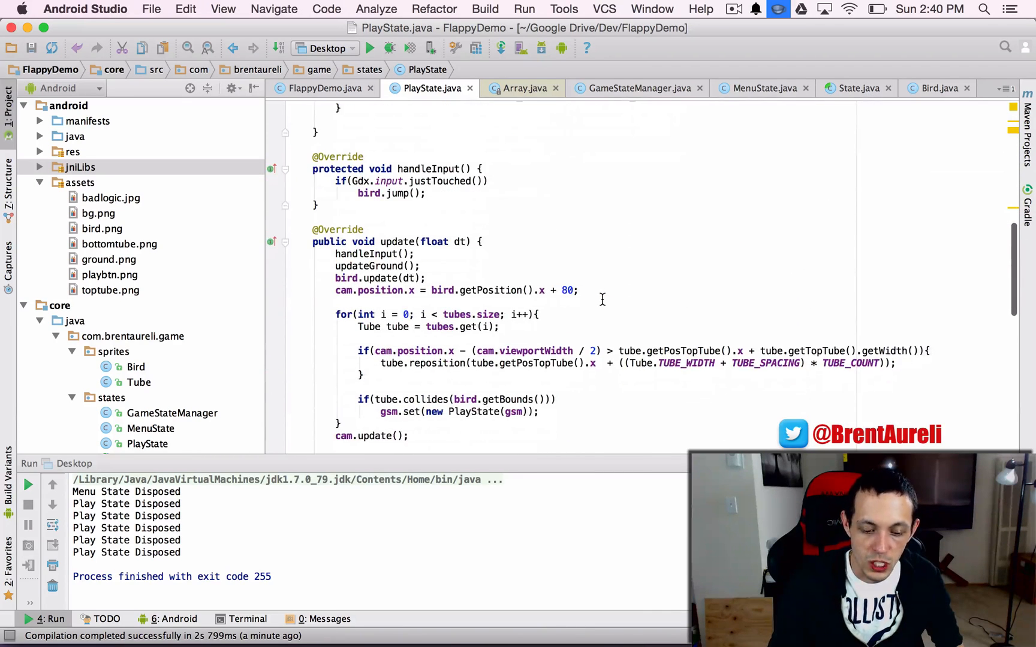
scroll("down", 3)
type("if")
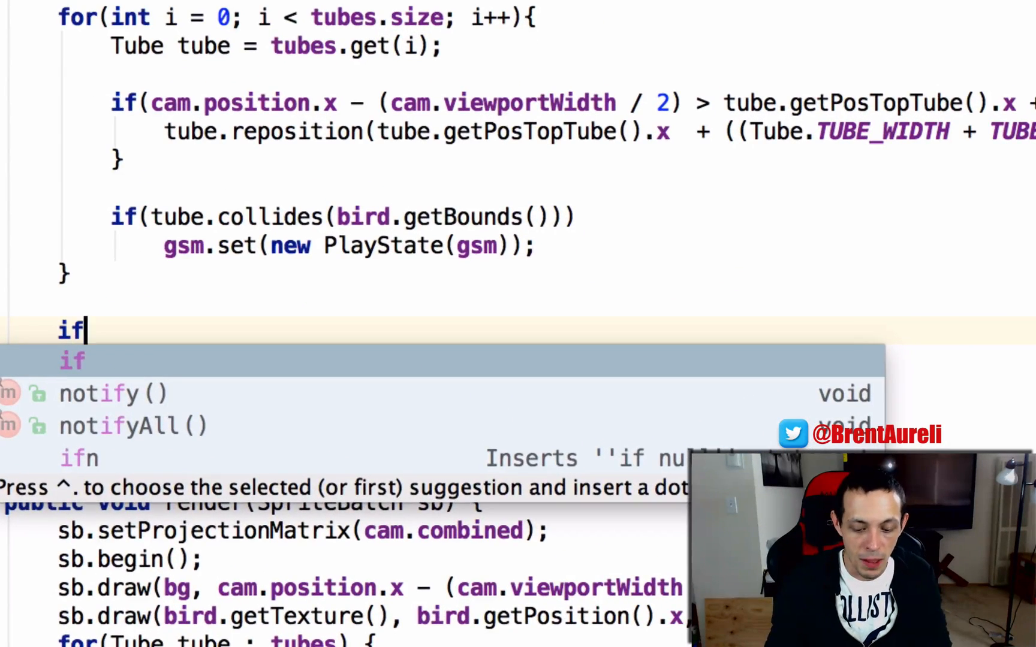
type("(bird.")
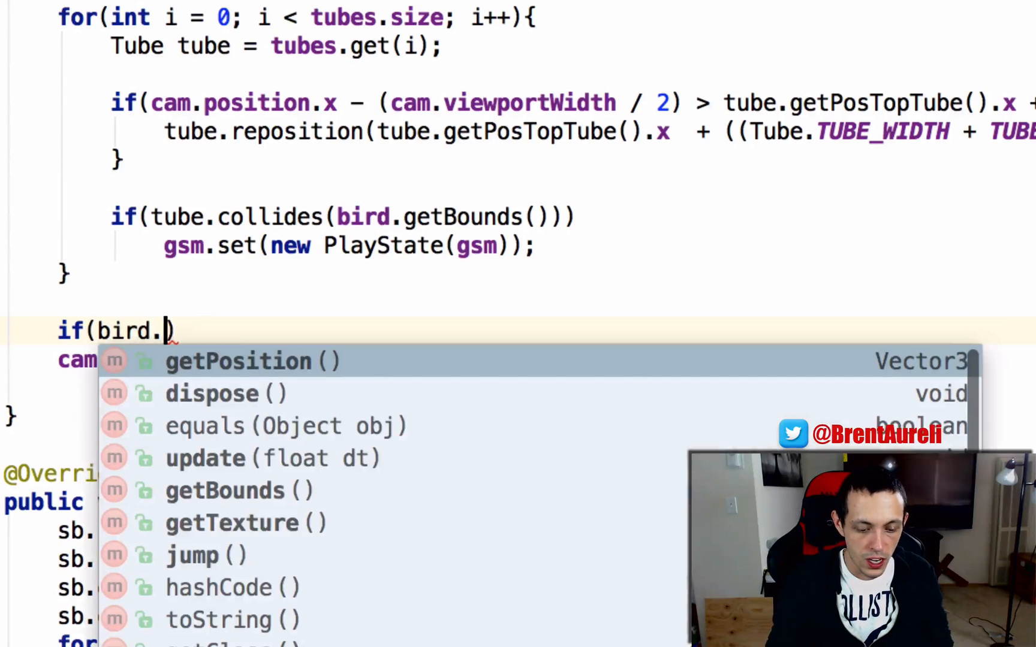
type("getPosition().y")
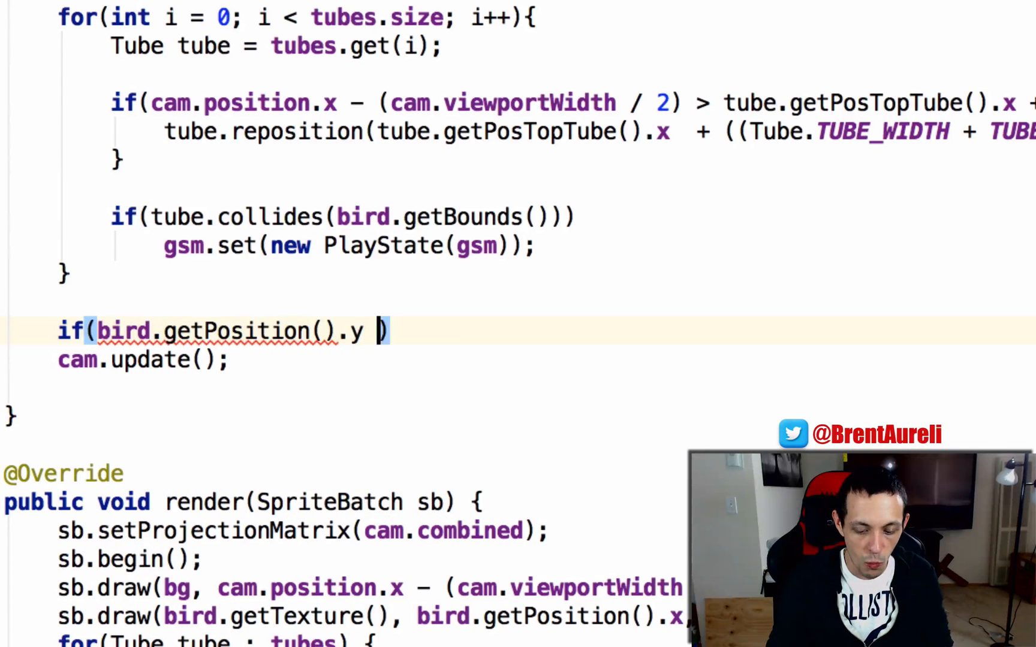
type("<=")
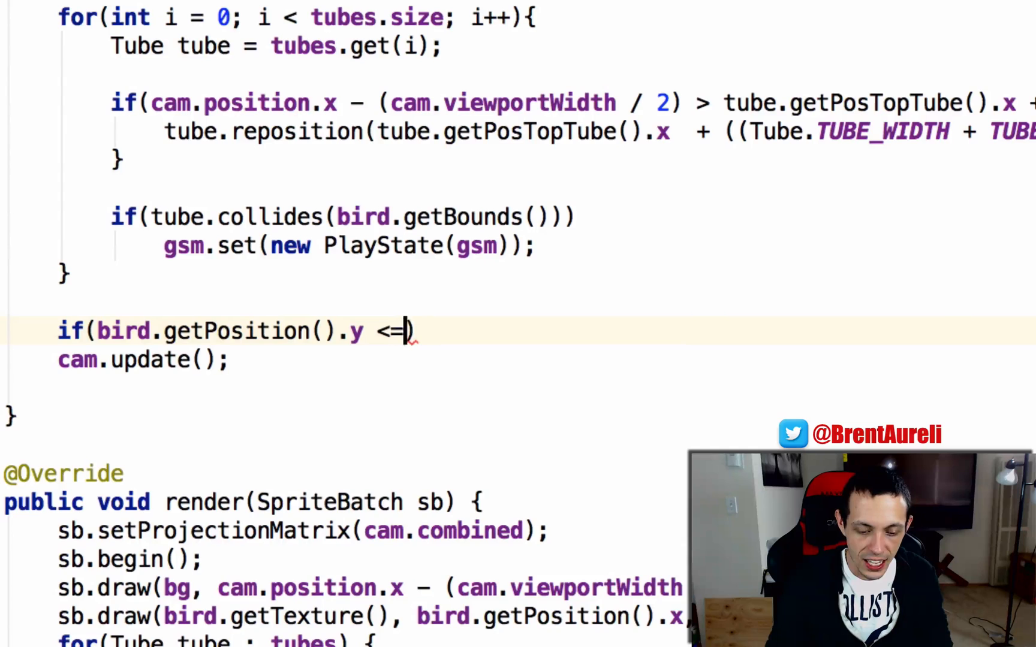
type("ground")
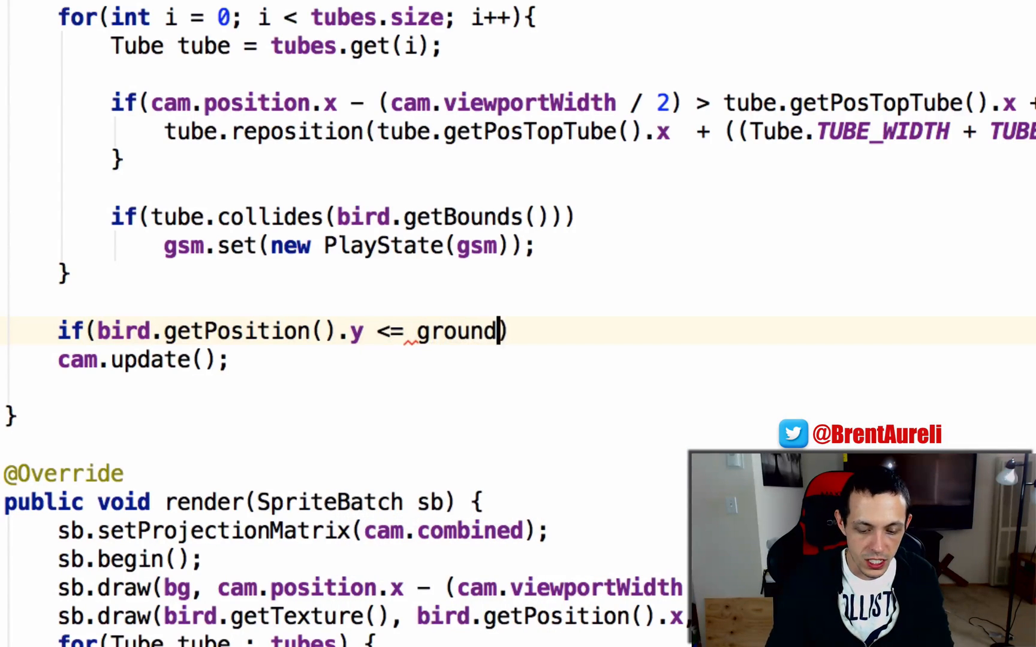
type(".getHeight()")
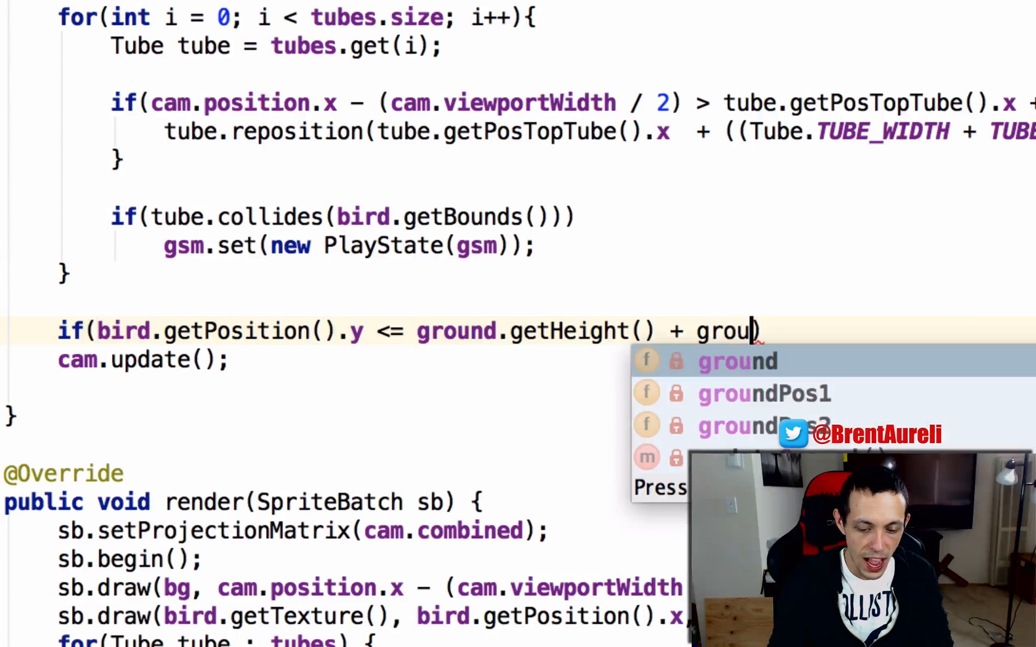
type("GROUND_Y_OFFSET")
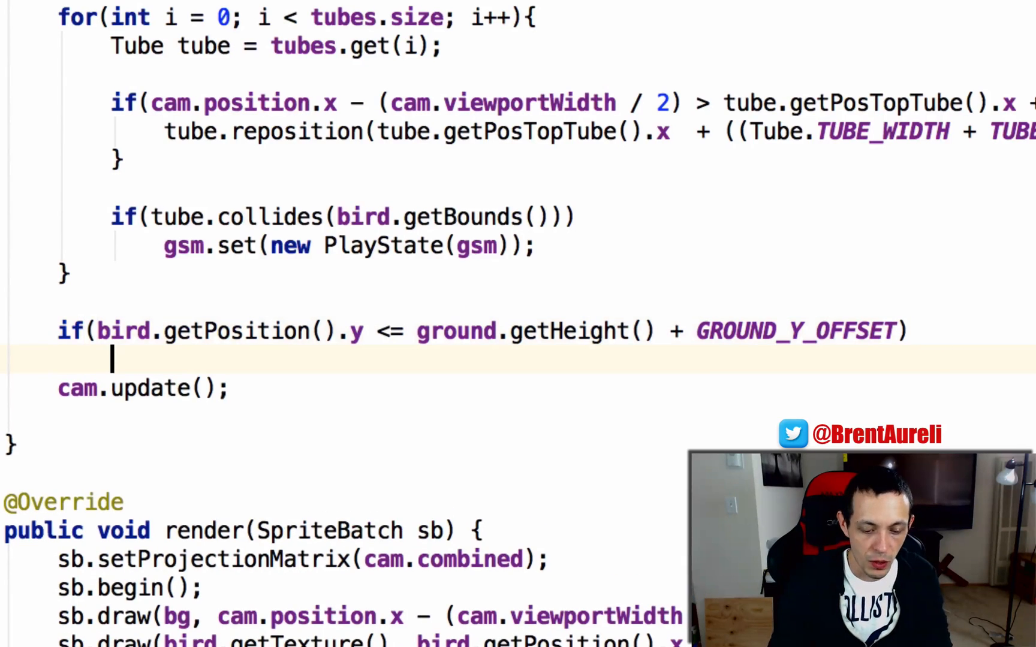
type("gsm.set(new")
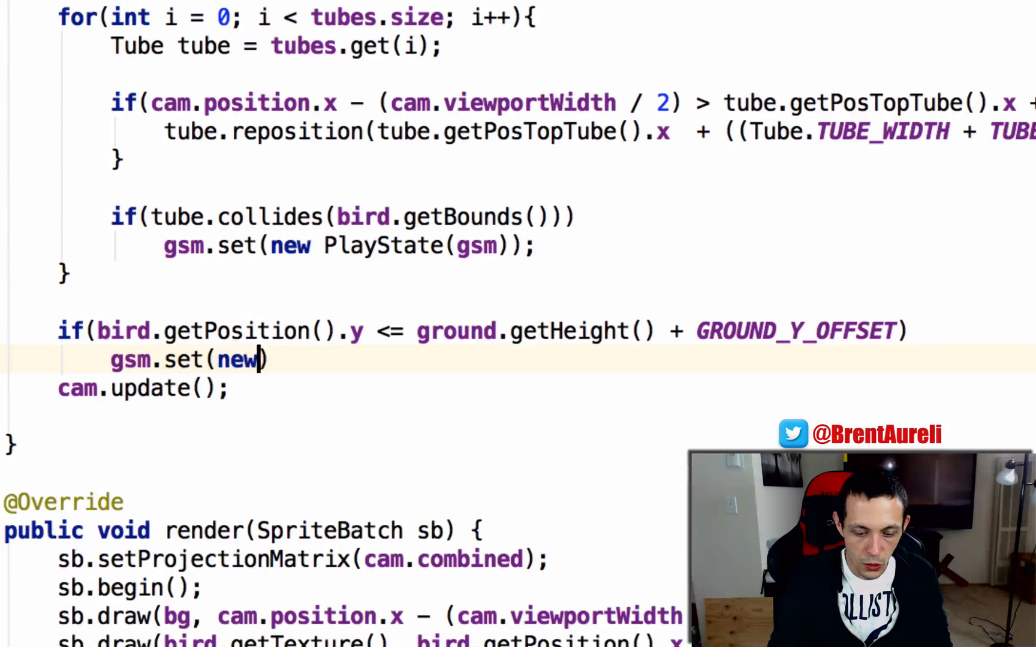
type("PlayState(g")
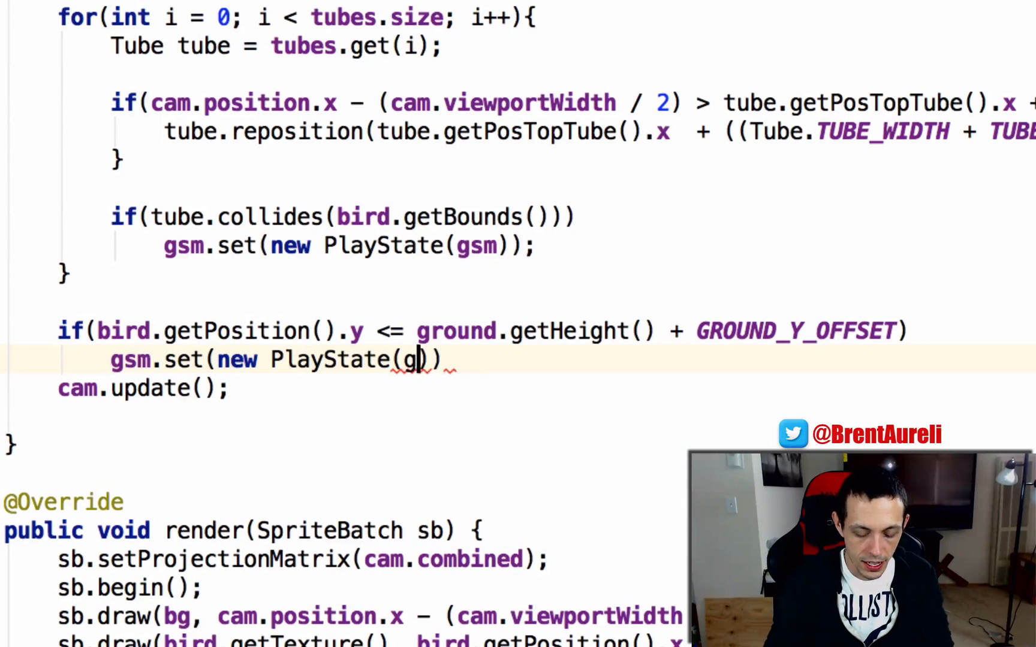
type("sm));")
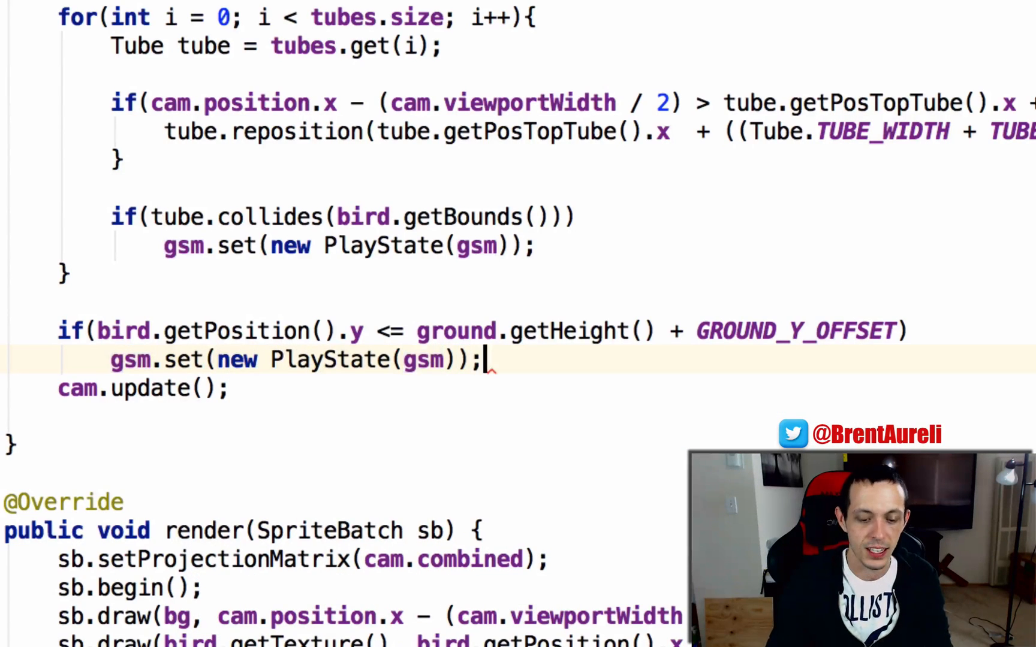